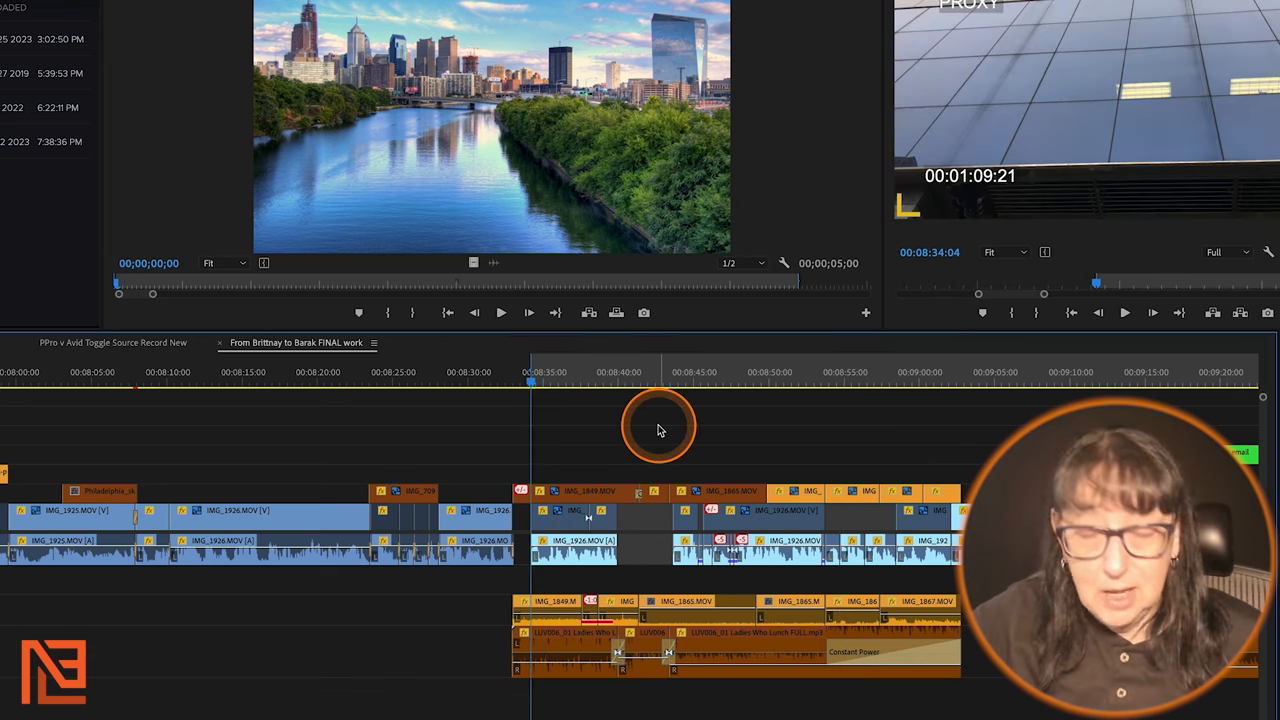
Step: Show the Frame.io Upload choices: Active Sequence, Files, Bin and Project File
{"action": "left_click", "coordinate": [863, 372]}
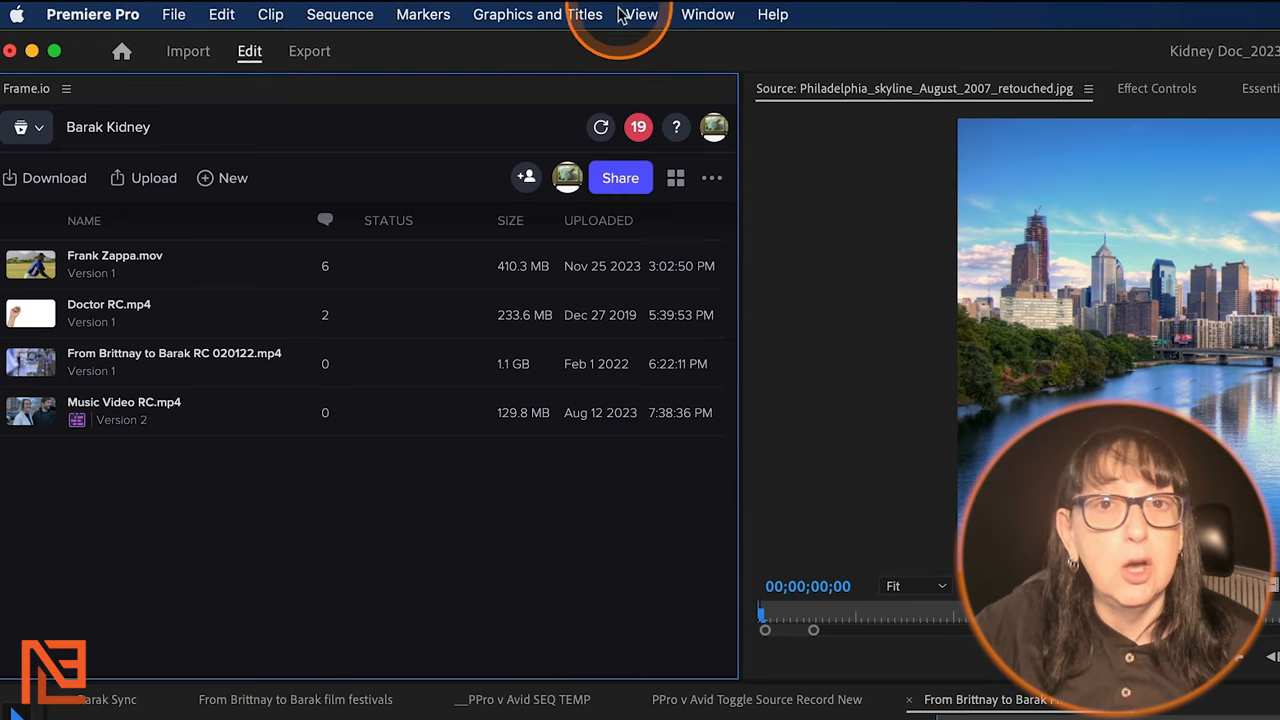
{"action": "mouse_move", "coordinate": [708, 20]}
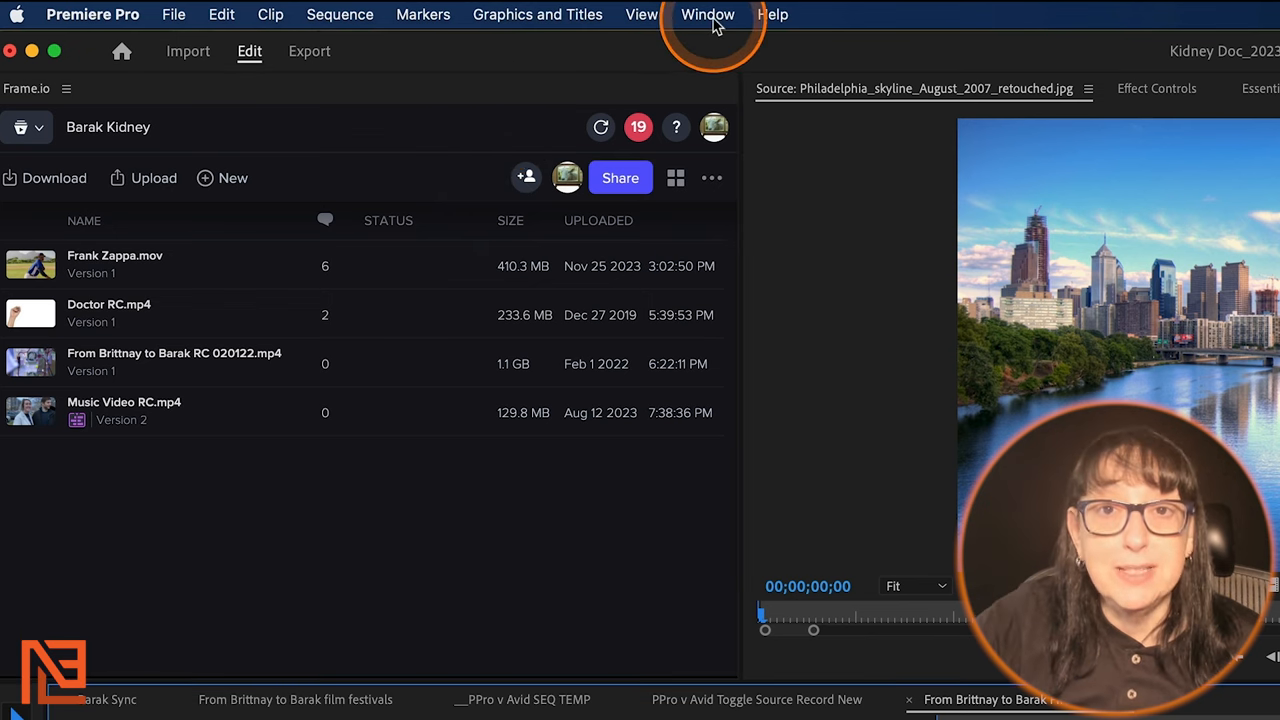
{"action": "left_click", "coordinate": [708, 14]}
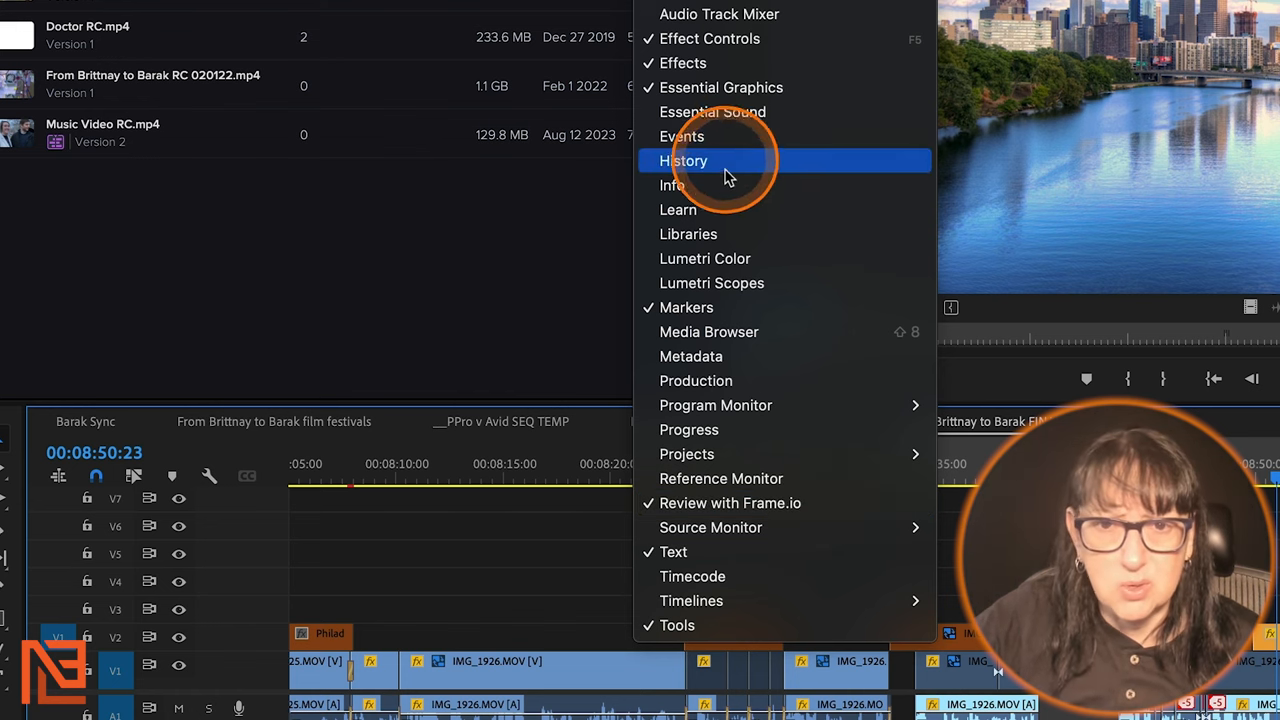
{"action": "mouse_move", "coordinate": [730, 503]}
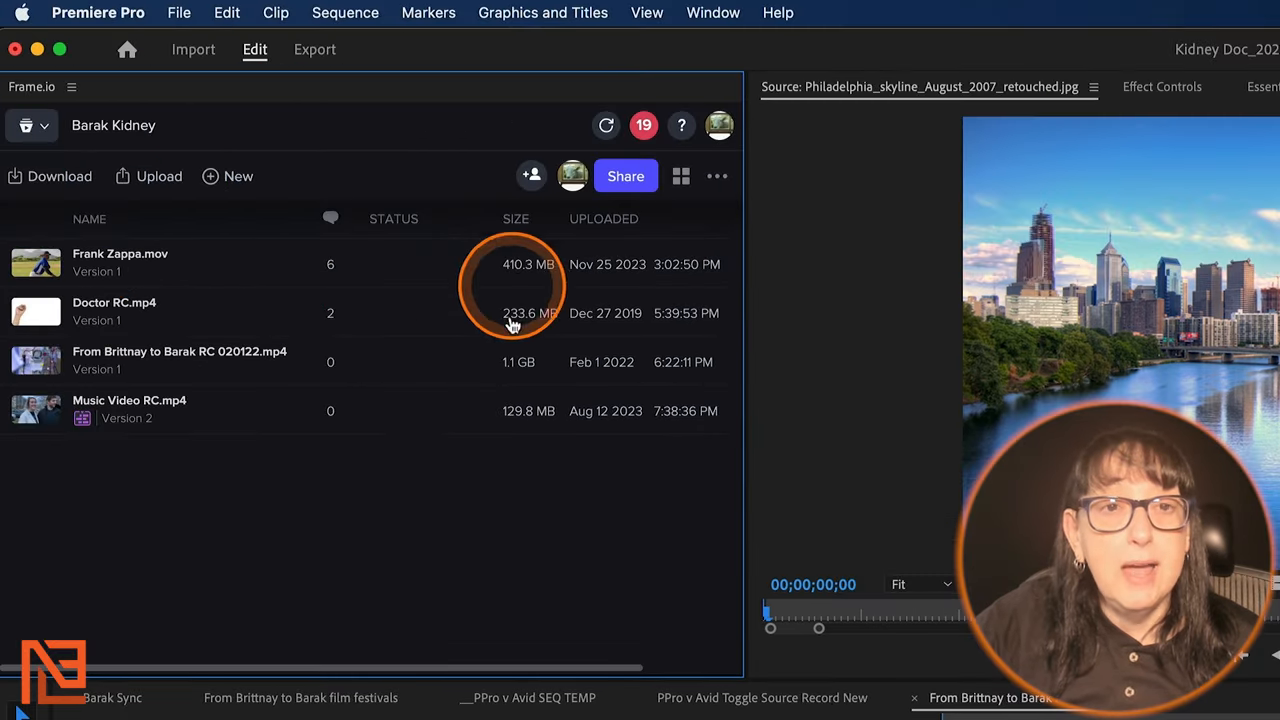
{"action": "mouse_move", "coordinate": [170, 356]}
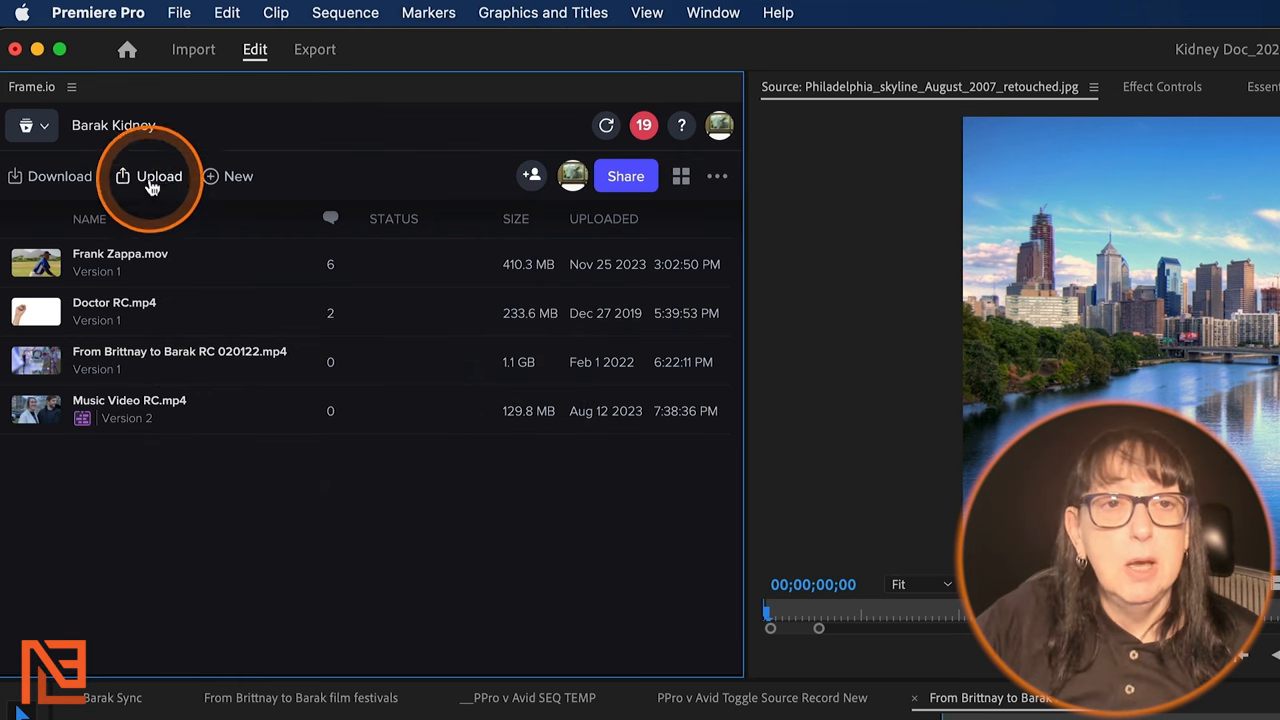
{"action": "left_click", "coordinate": [158, 176]}
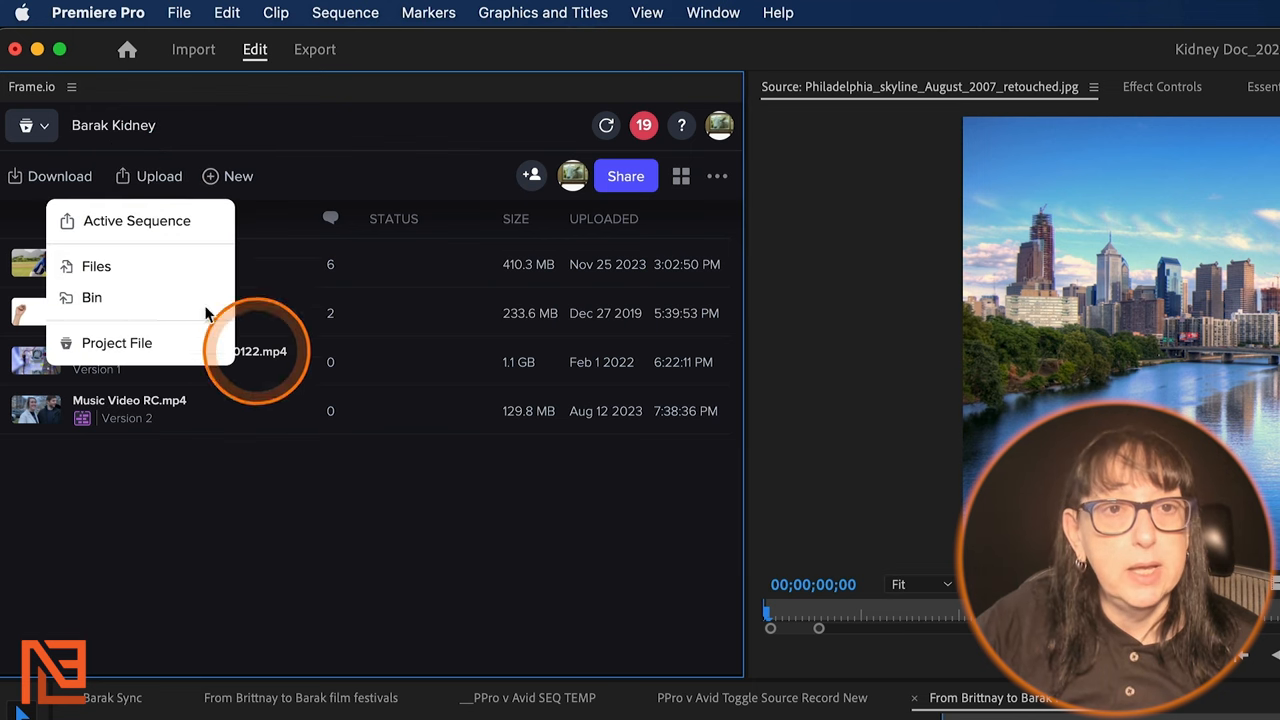
{"action": "mouse_move", "coordinate": [137, 221]}
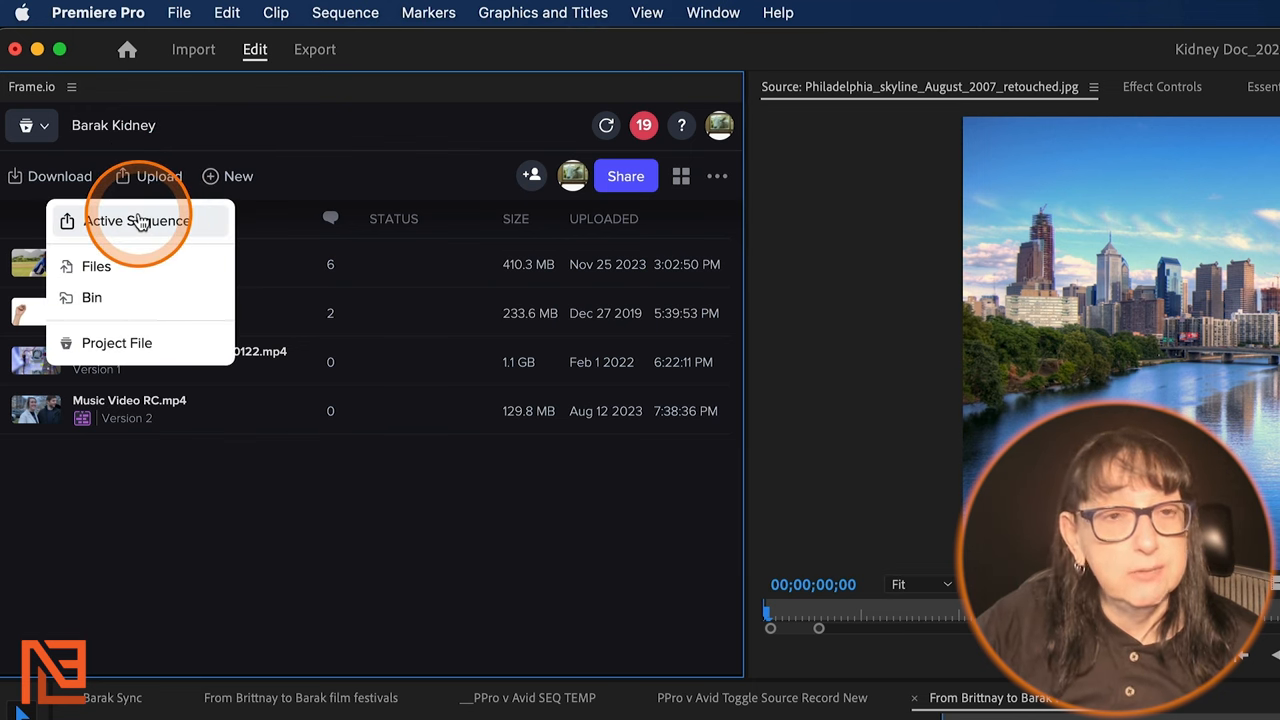
{"action": "left_click", "coordinate": [135, 221]}
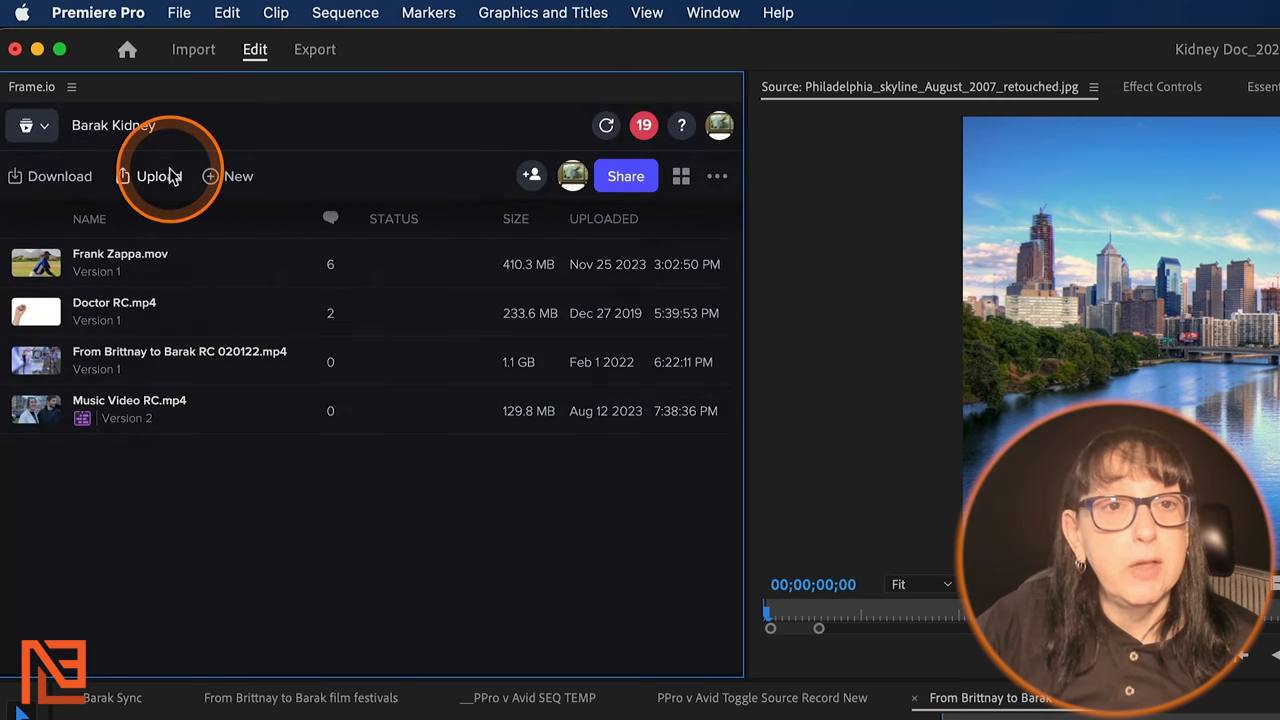
{"action": "left_click", "coordinate": [157, 176]}
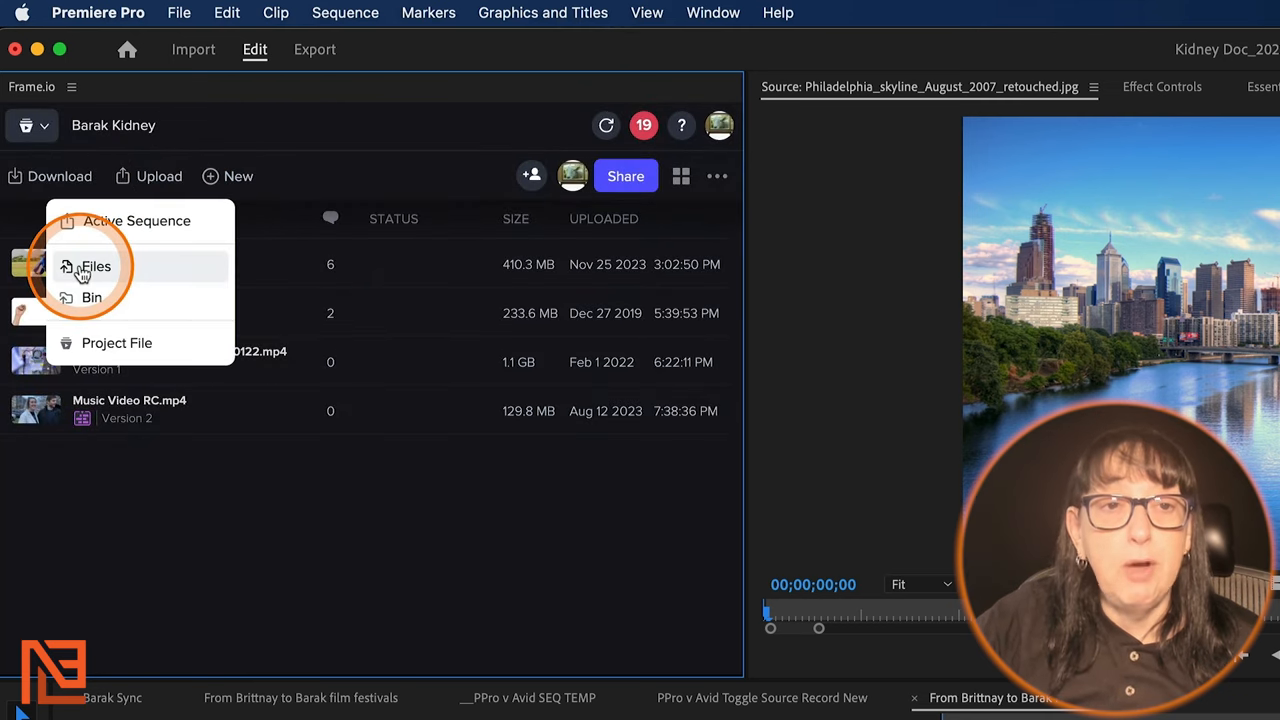
{"action": "mouse_move", "coordinate": [91, 297]}
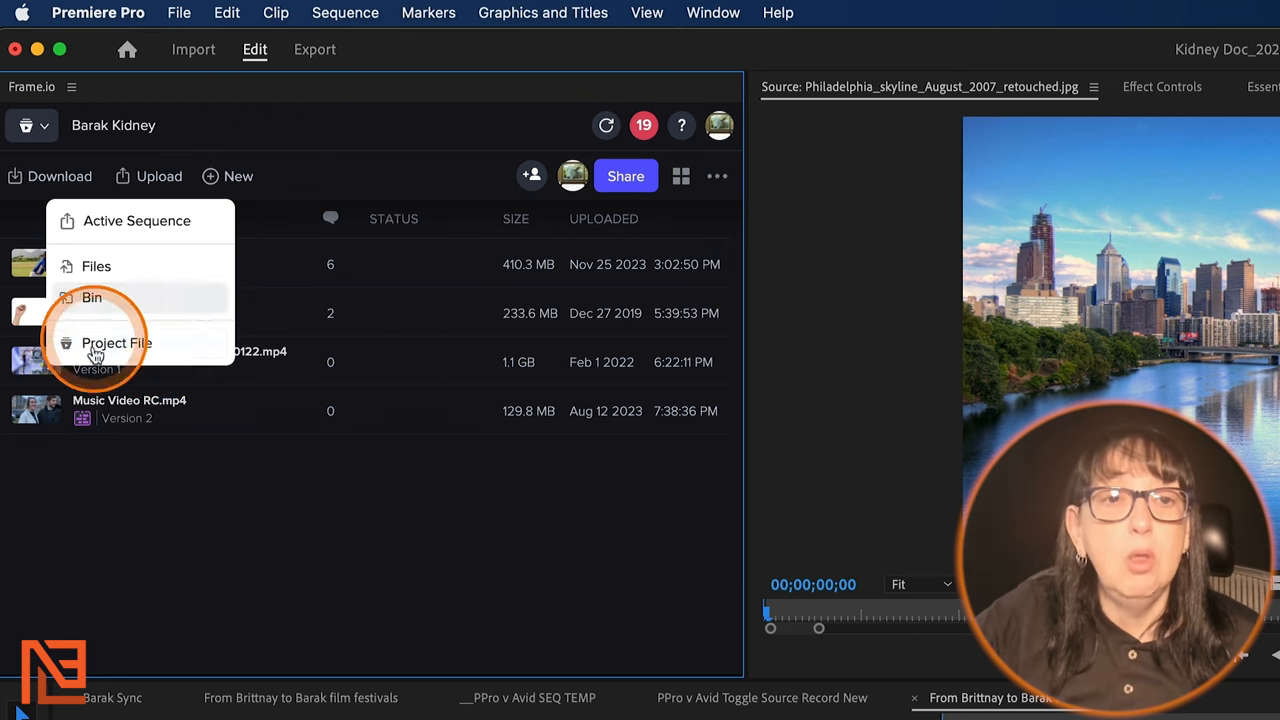
{"action": "mouse_move", "coordinate": [167, 225]}
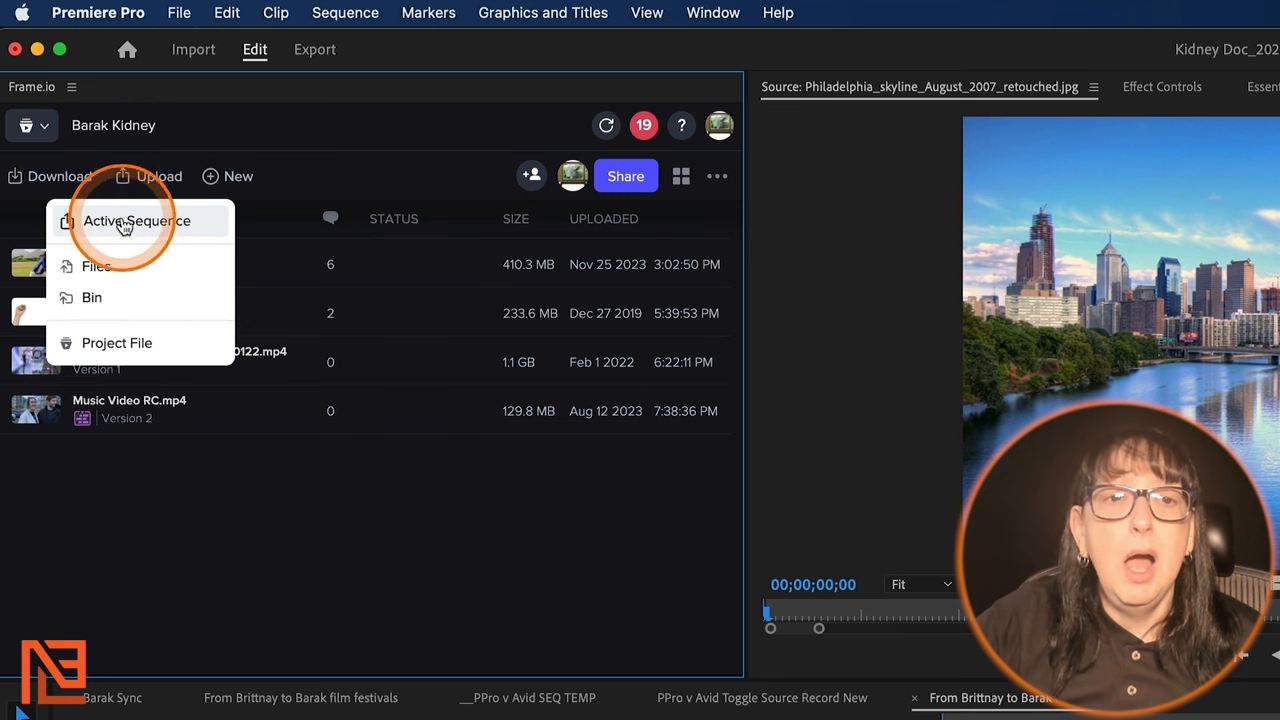
Step: Choose Active Sequence to open Upload Sequence for From Brittnay to Barak FINAL work
{"action": "left_click", "coordinate": [137, 221]}
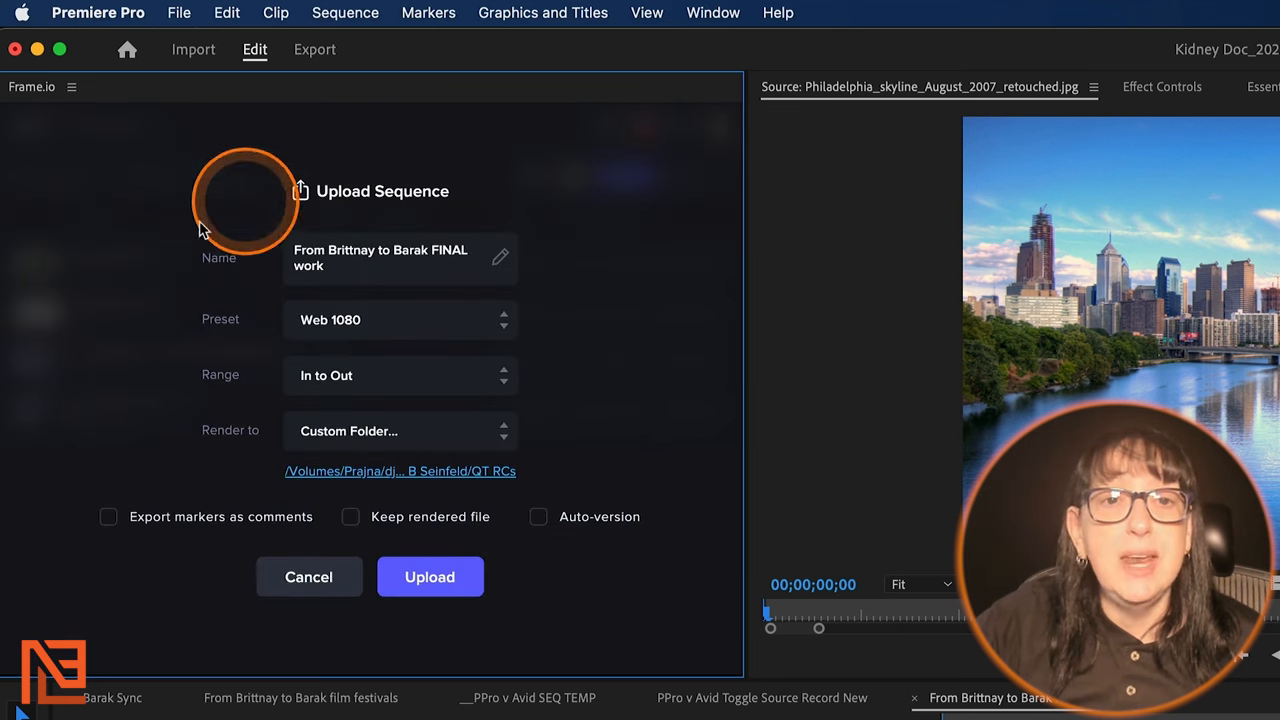
{"action": "mouse_move", "coordinate": [489, 477]}
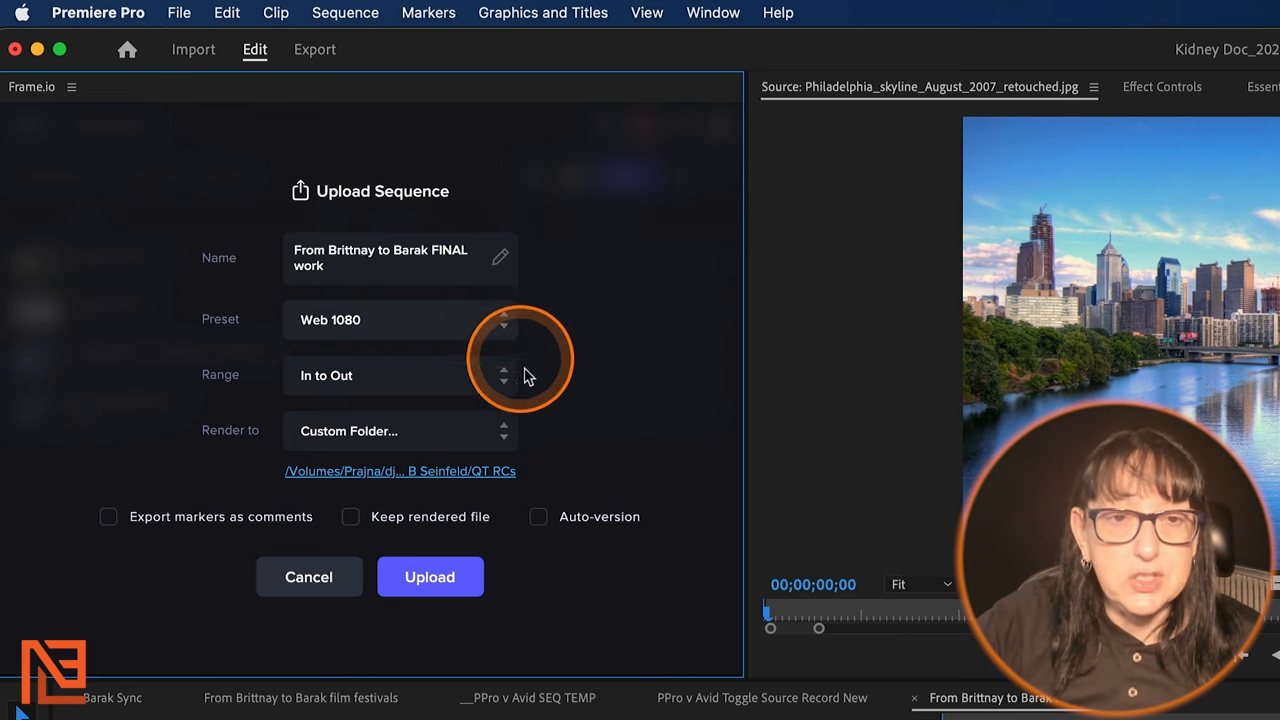
{"action": "left_click", "coordinate": [503, 375]}
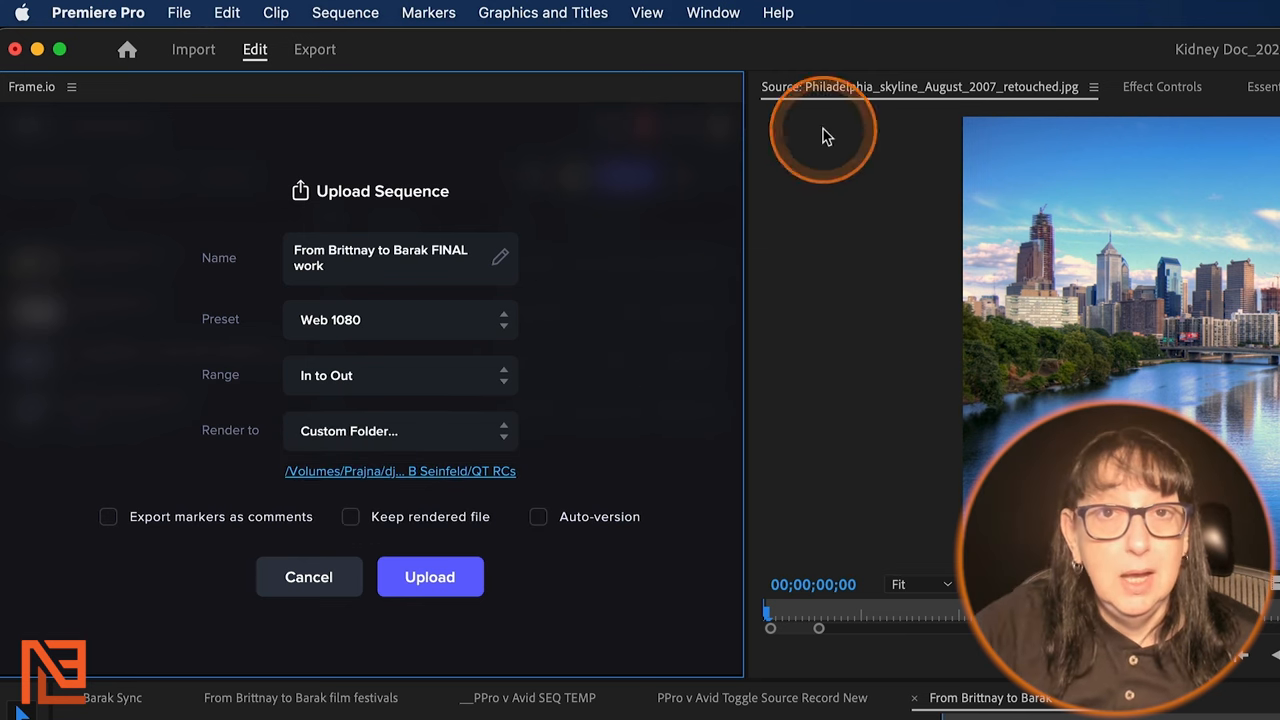
{"action": "mouse_move", "coordinate": [658, 444]}
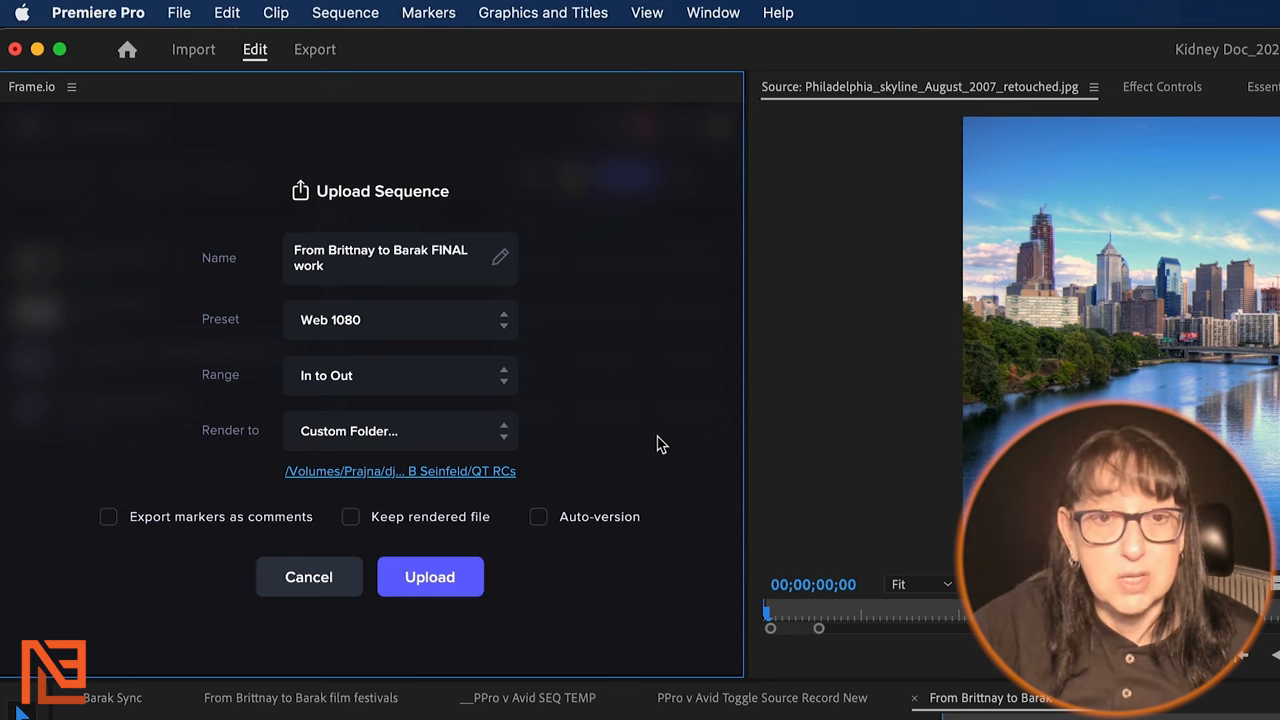
Step: Keep the In to Out range and set the render folder to Desktop
{"action": "left_click", "coordinate": [504, 375]}
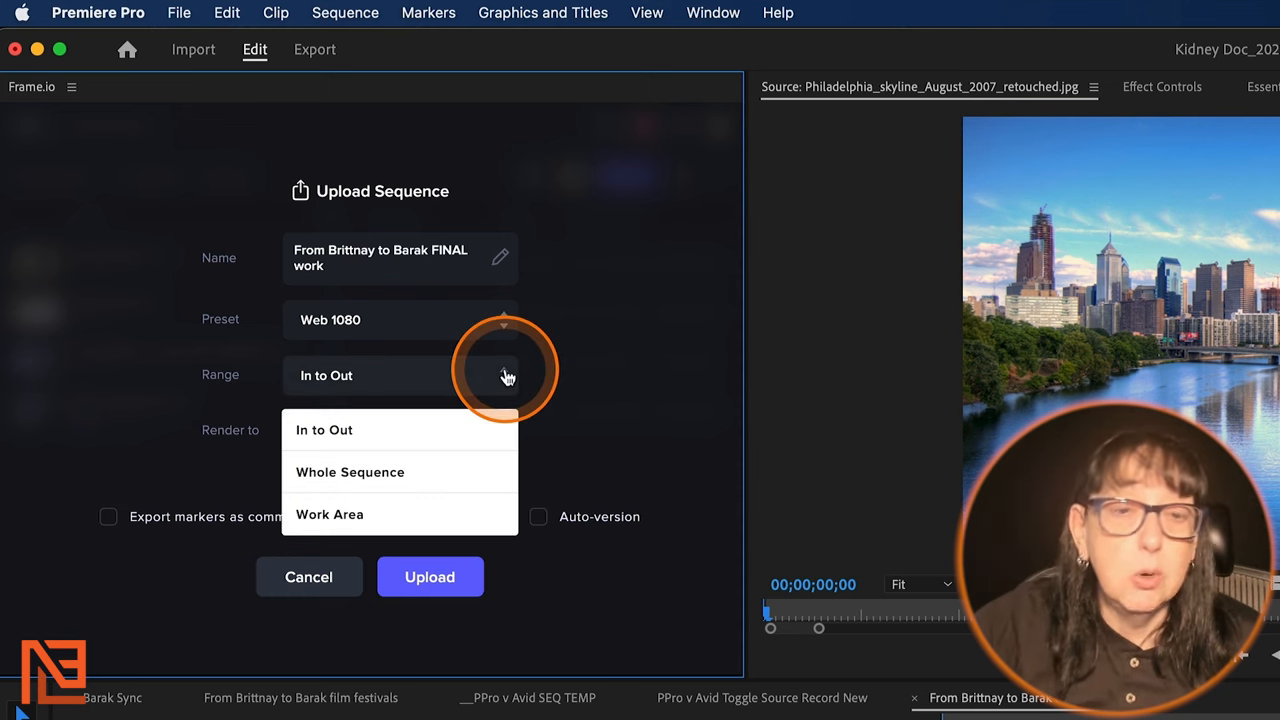
{"action": "mouse_move", "coordinate": [480, 400]}
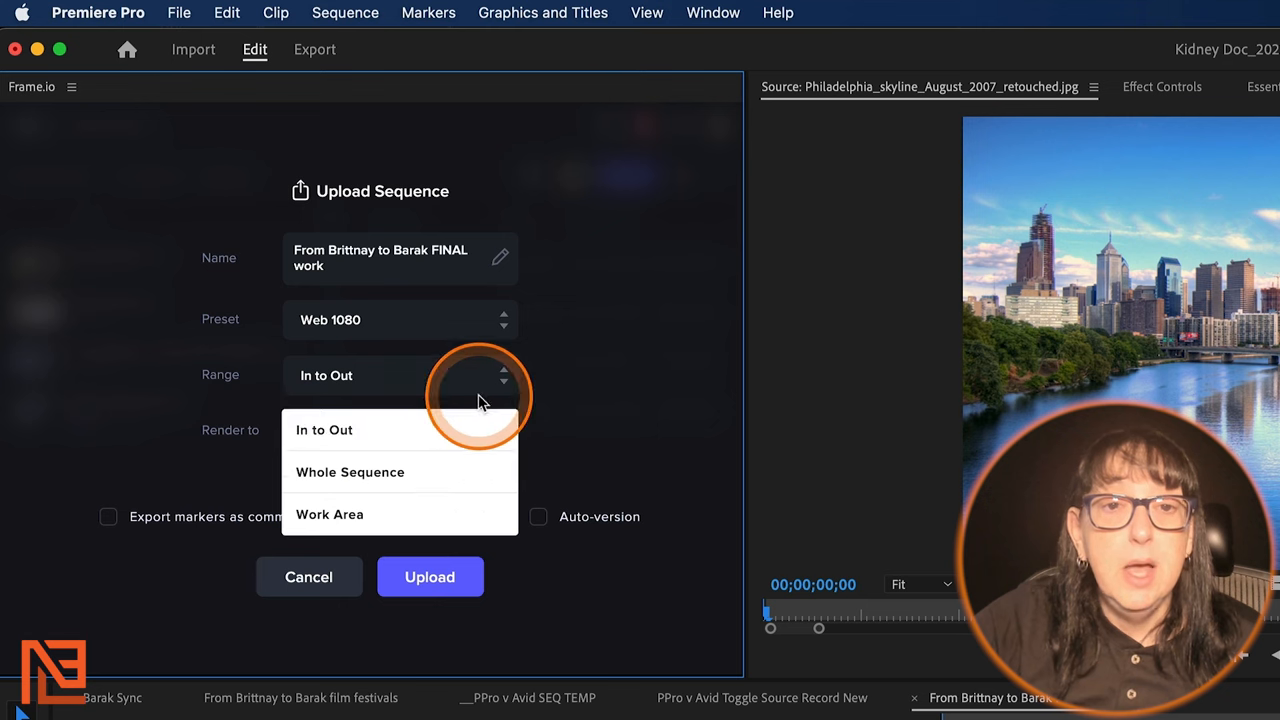
{"action": "left_click", "coordinate": [324, 429]}
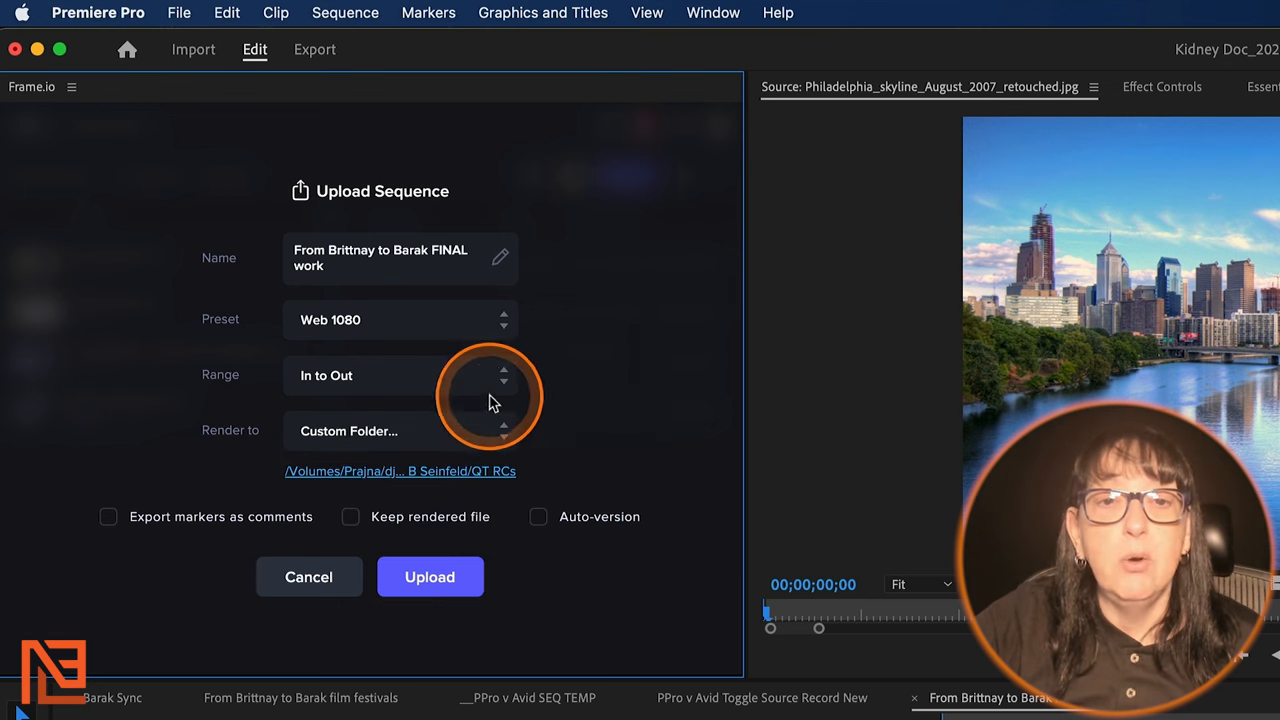
{"action": "mouse_move", "coordinate": [650, 375]}
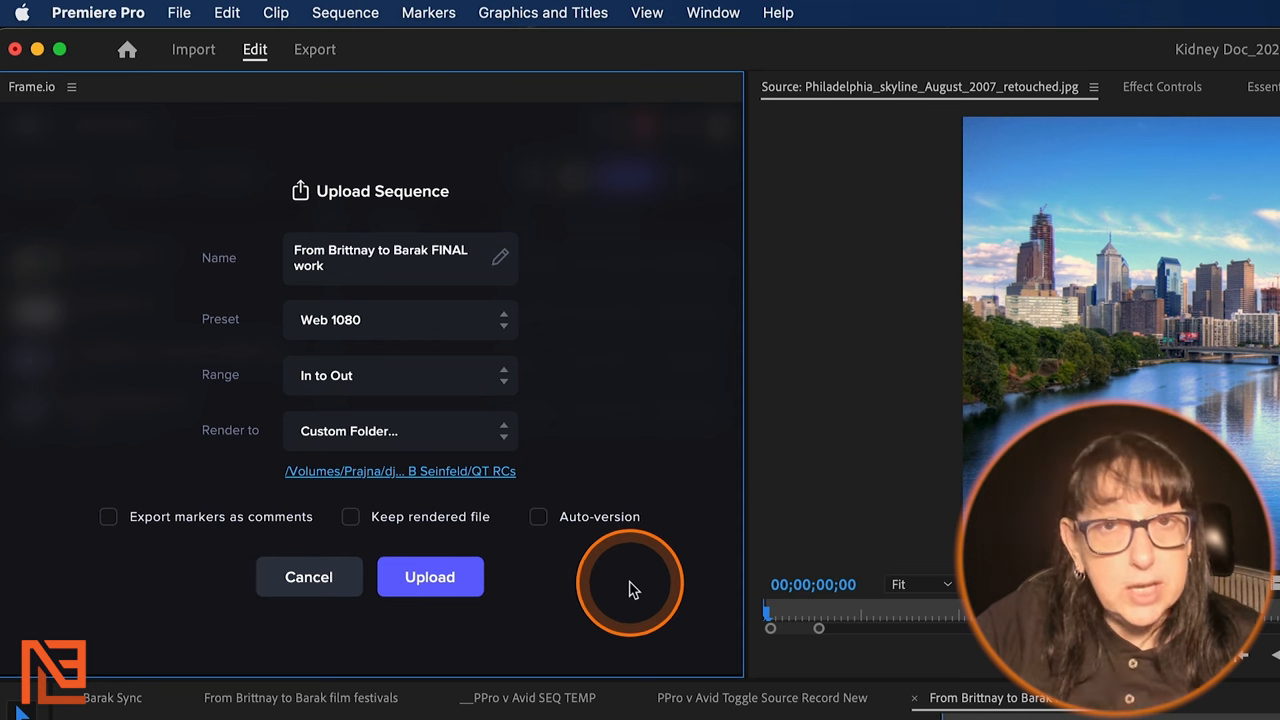
{"action": "mouse_move", "coordinate": [635, 600]}
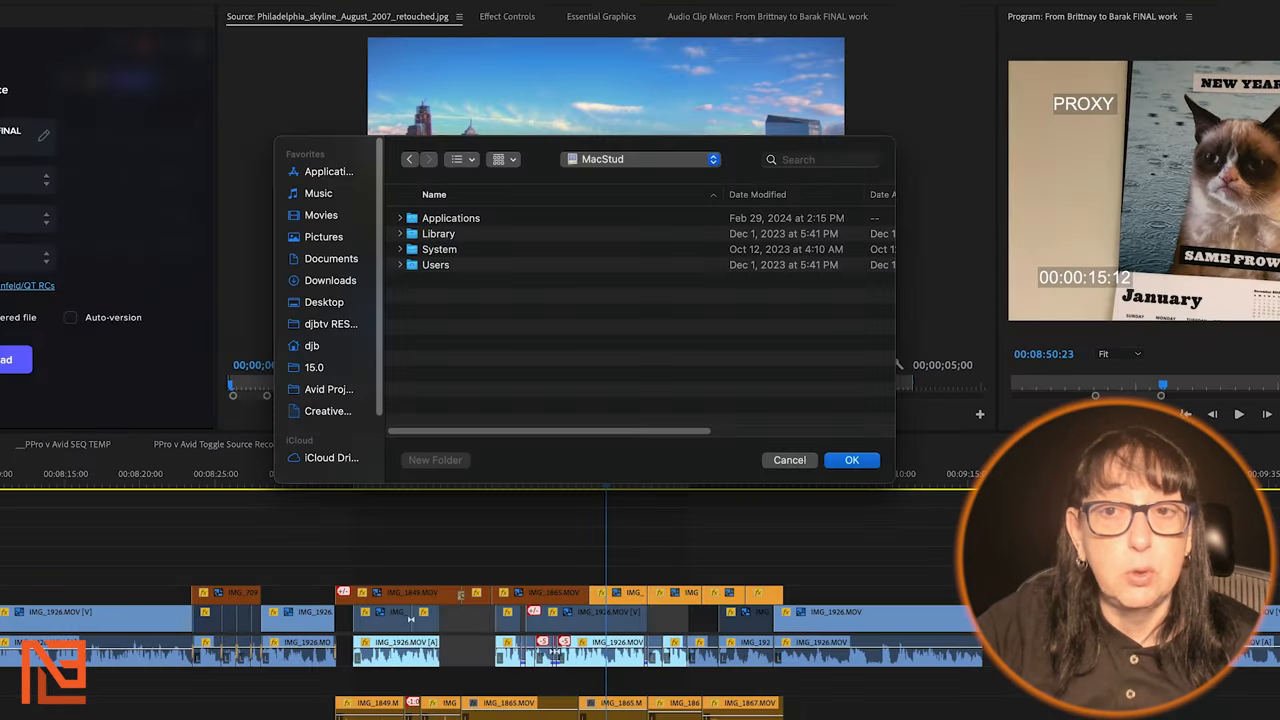
{"action": "left_click", "coordinate": [324, 302]}
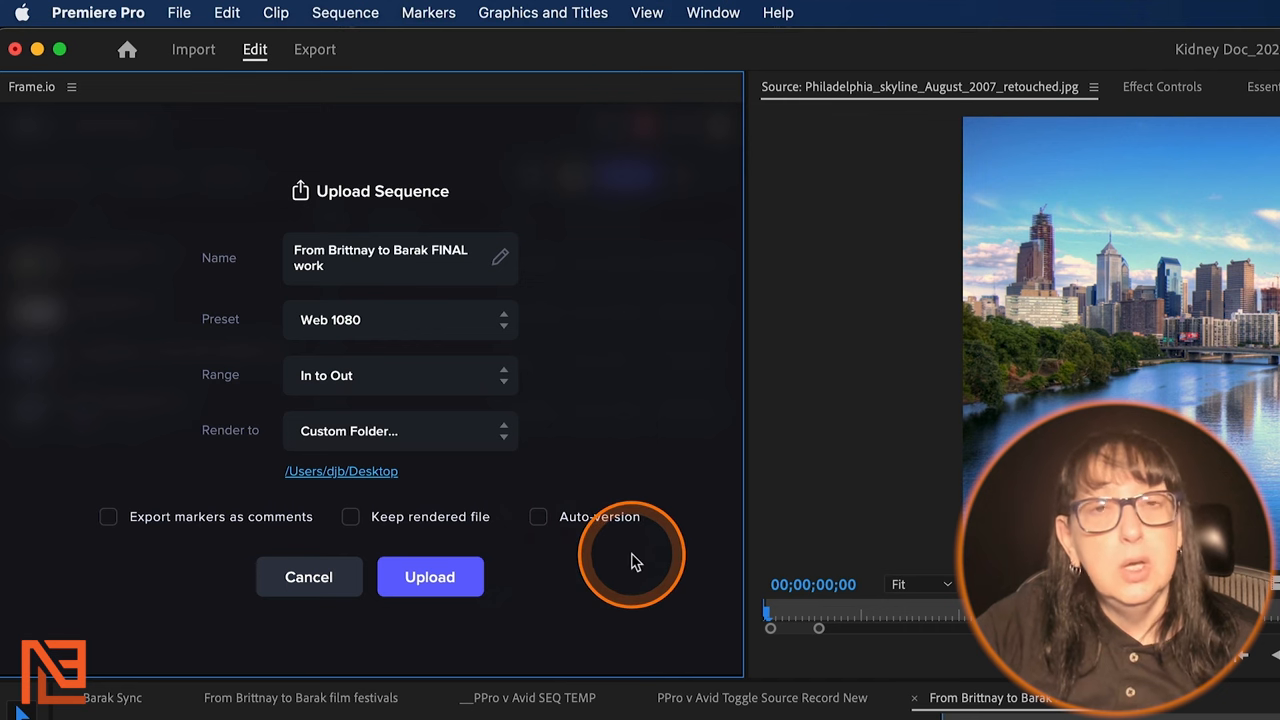
{"action": "mouse_move", "coordinate": [650, 440]}
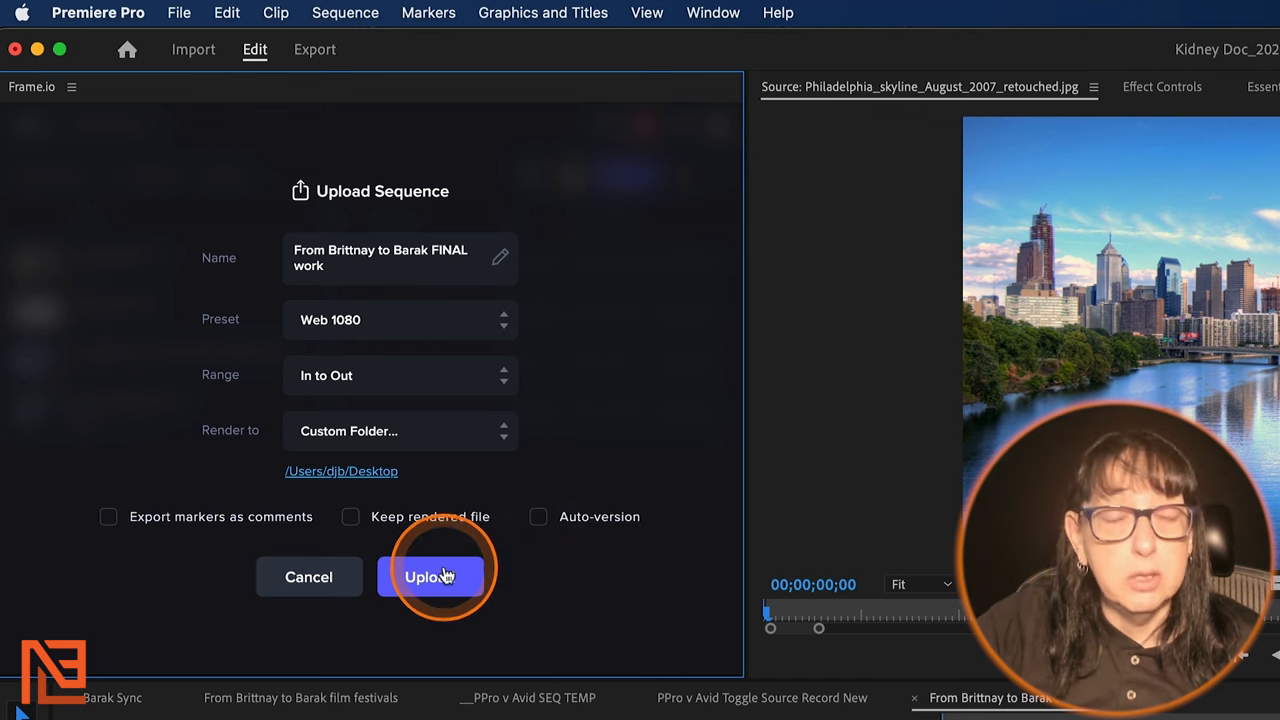
Step: Upload _Music Video RC at Web 1080, In to Out, to the Barak Kidney project
{"action": "left_click", "coordinate": [432, 576]}
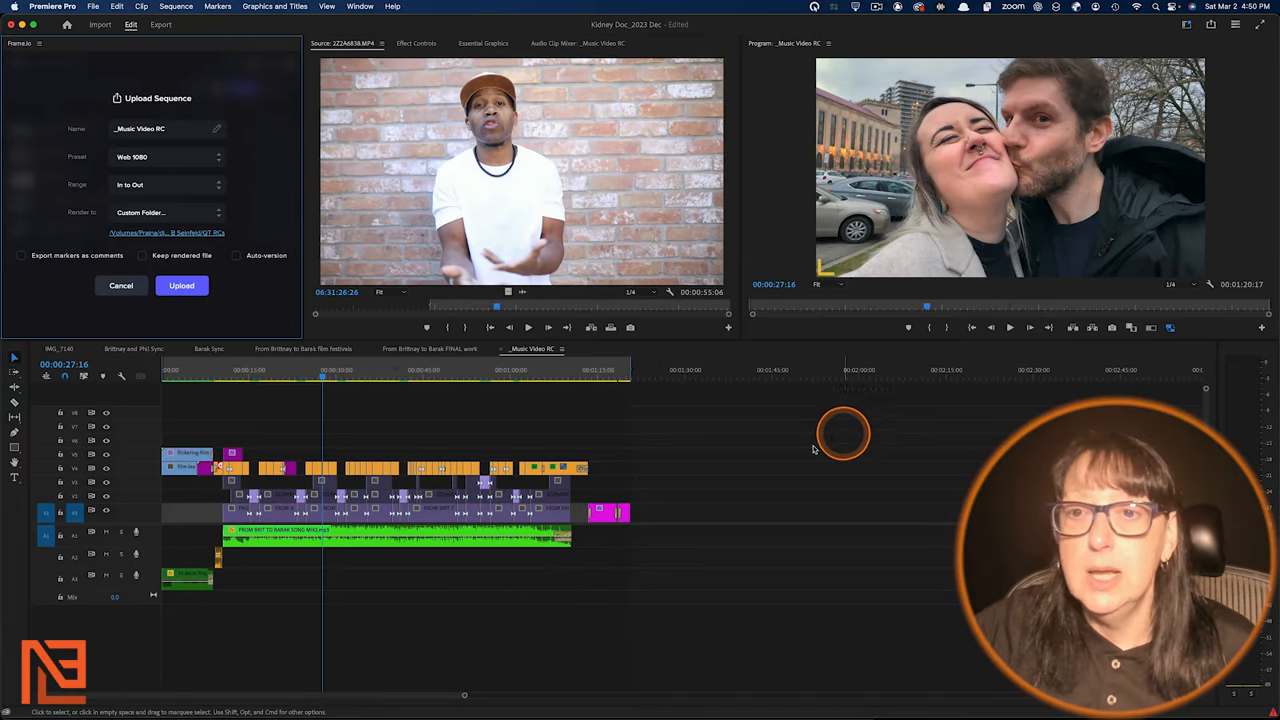
{"action": "left_click", "coordinate": [335, 378]}
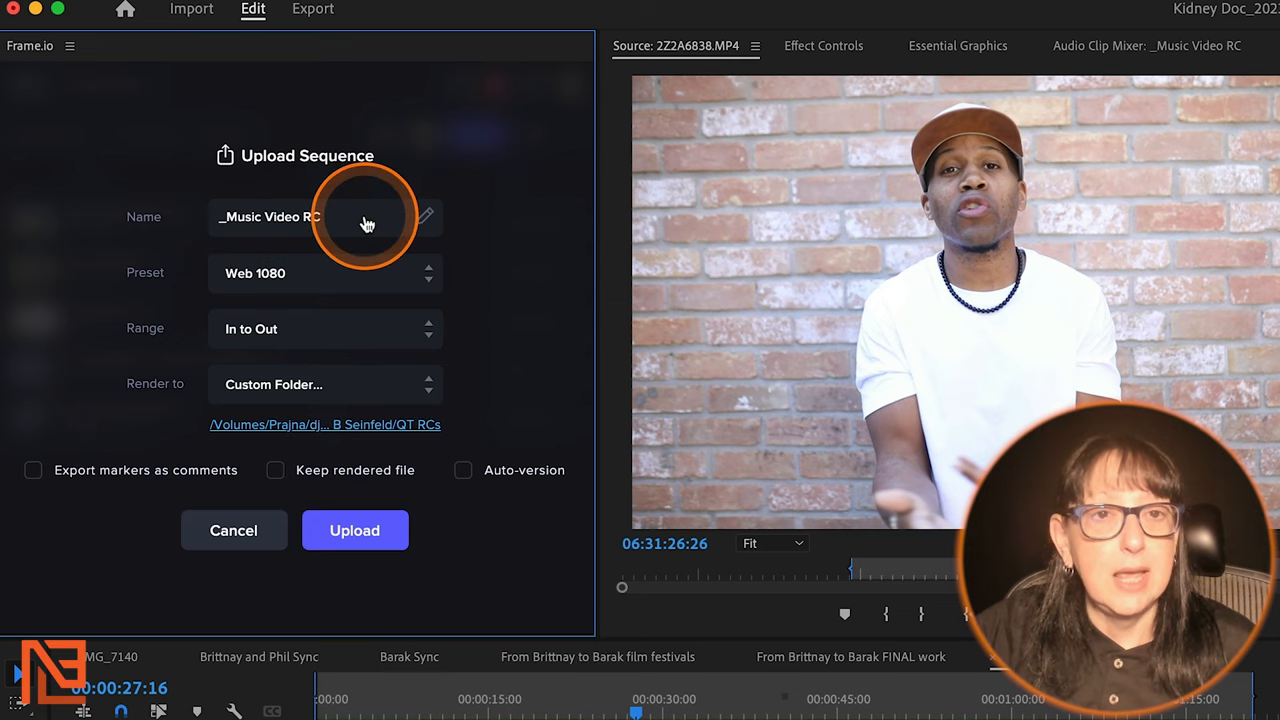
{"action": "mouse_move", "coordinate": [352, 597]}
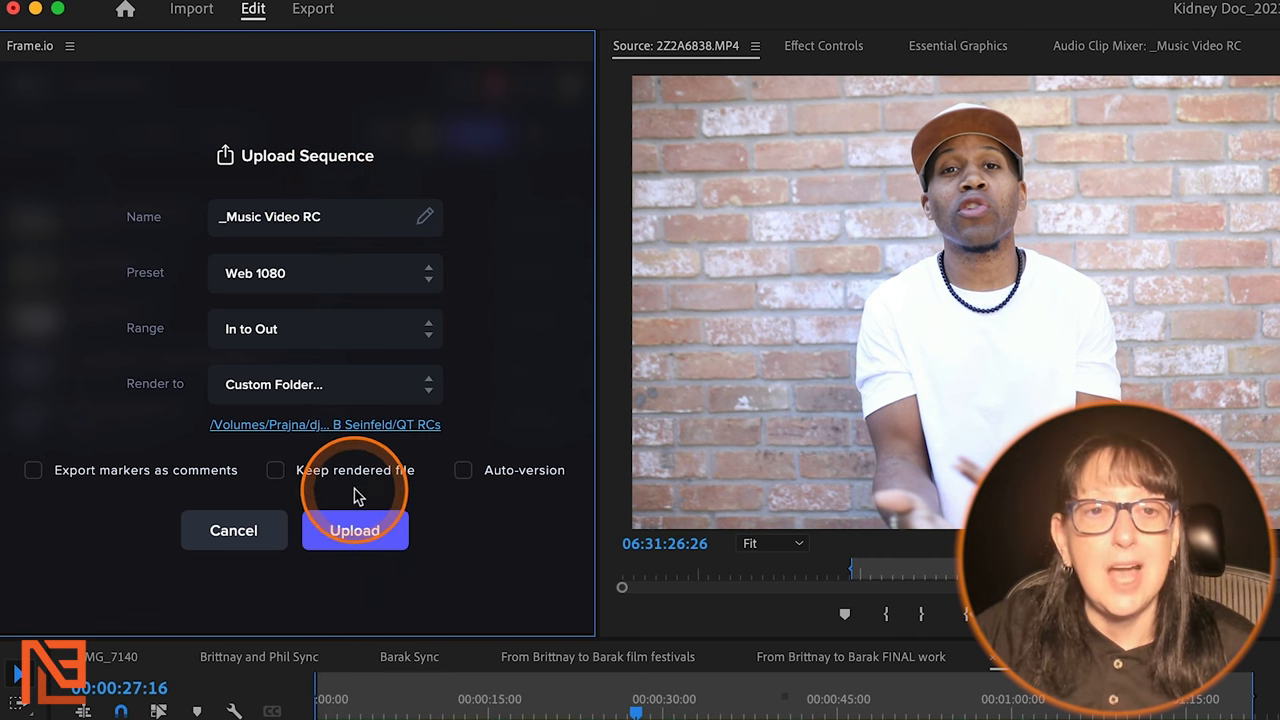
{"action": "left_click", "coordinate": [354, 530]}
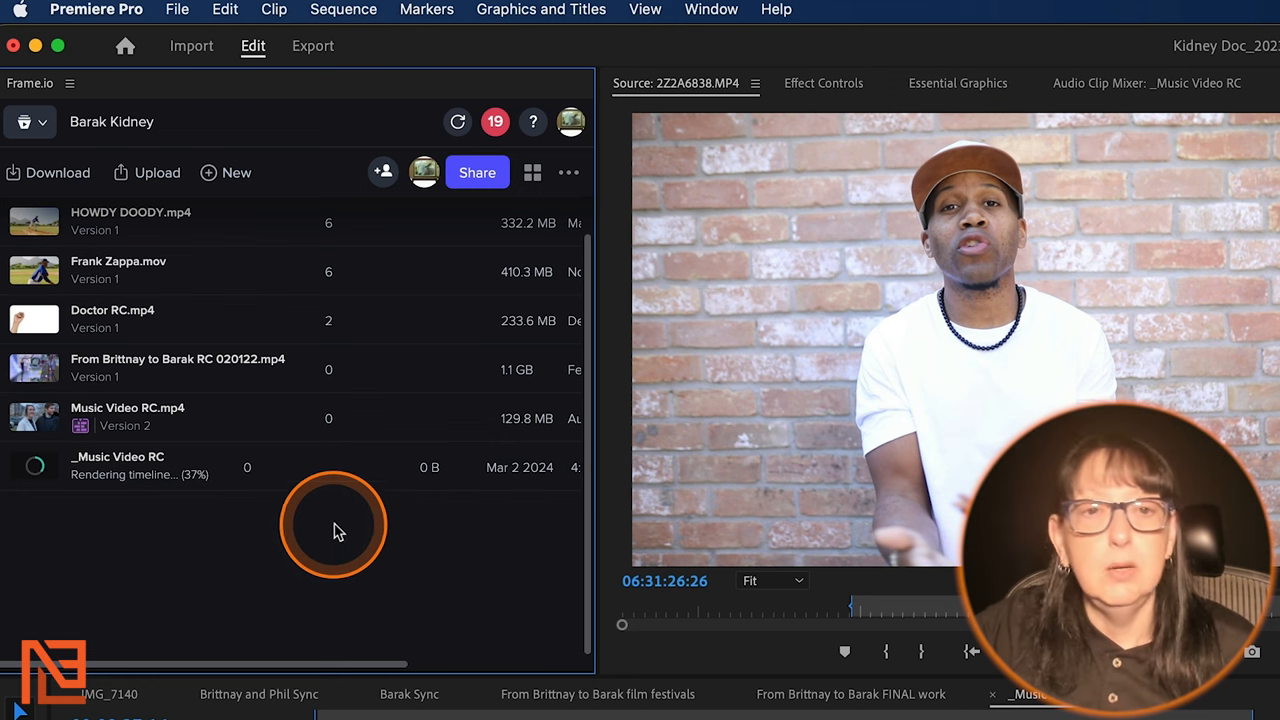
{"action": "mouse_move", "coordinate": [245, 550]}
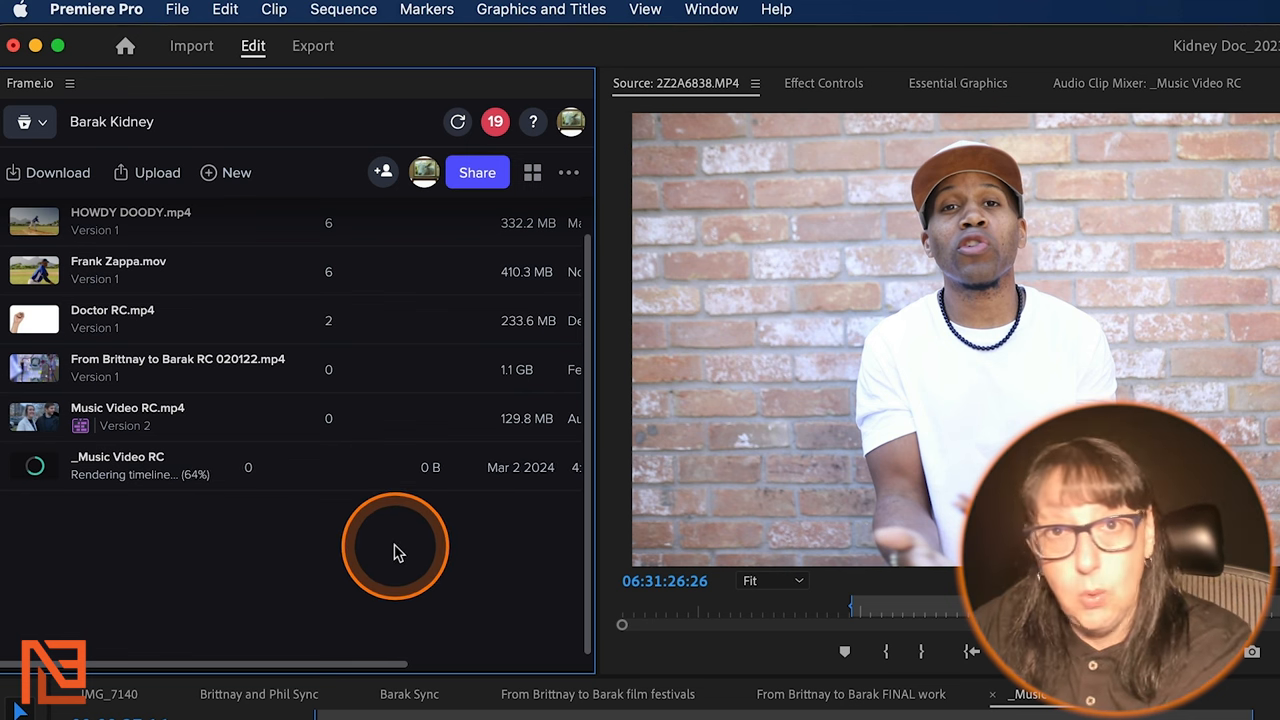
{"action": "mouse_move", "coordinate": [481, 590]}
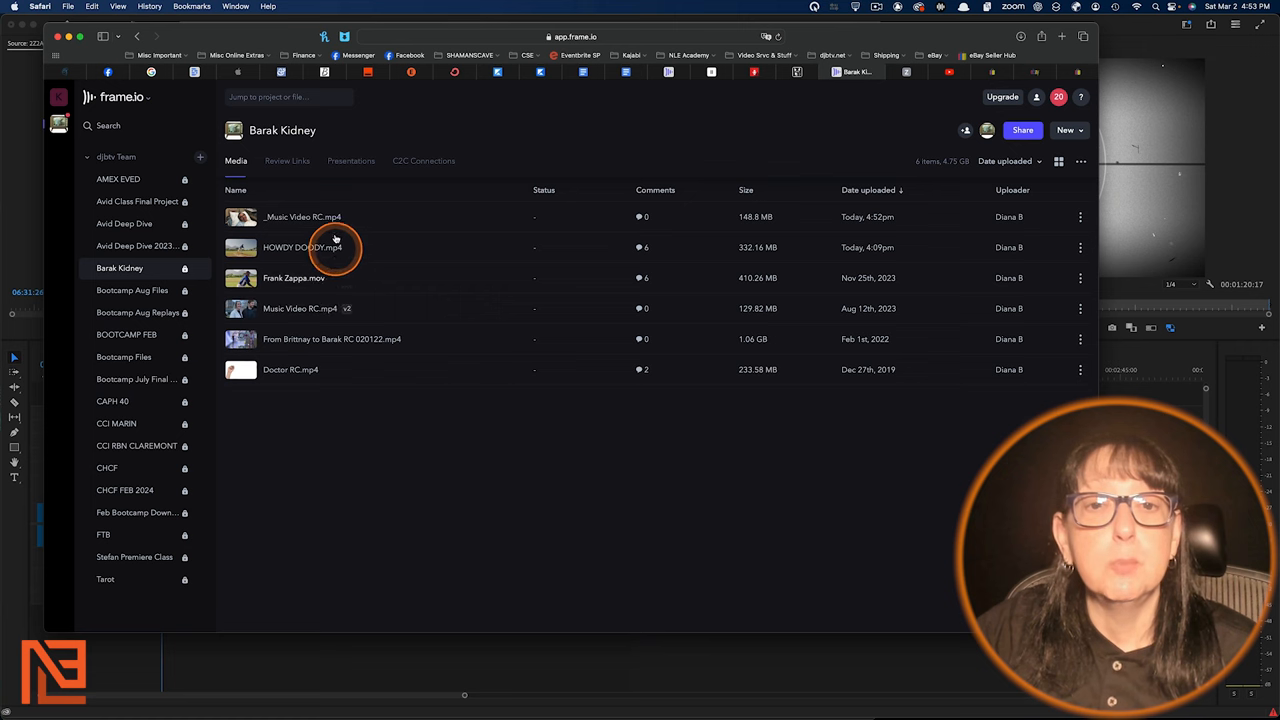
Step: Open _Music Video RC.mp4 and post the countdown and 'we can't use this from the web' comments
{"action": "left_click", "coordinate": [303, 217]}
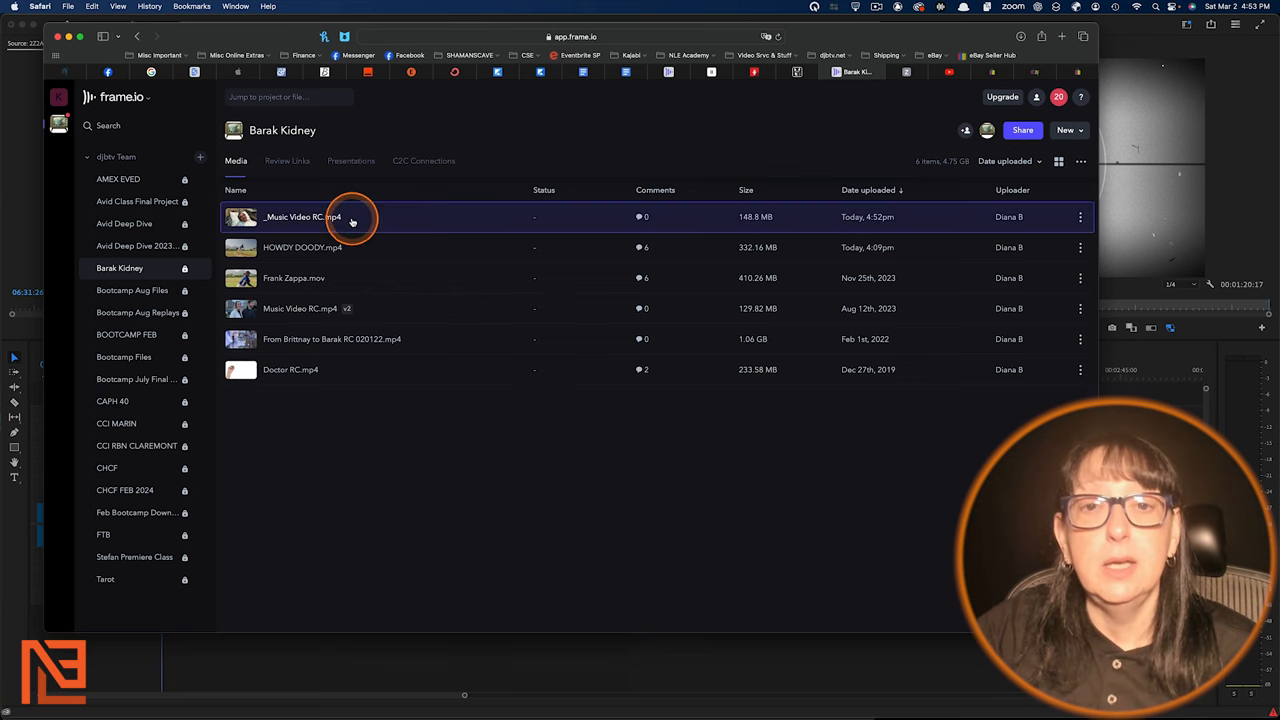
{"action": "double_click", "coordinate": [302, 217]}
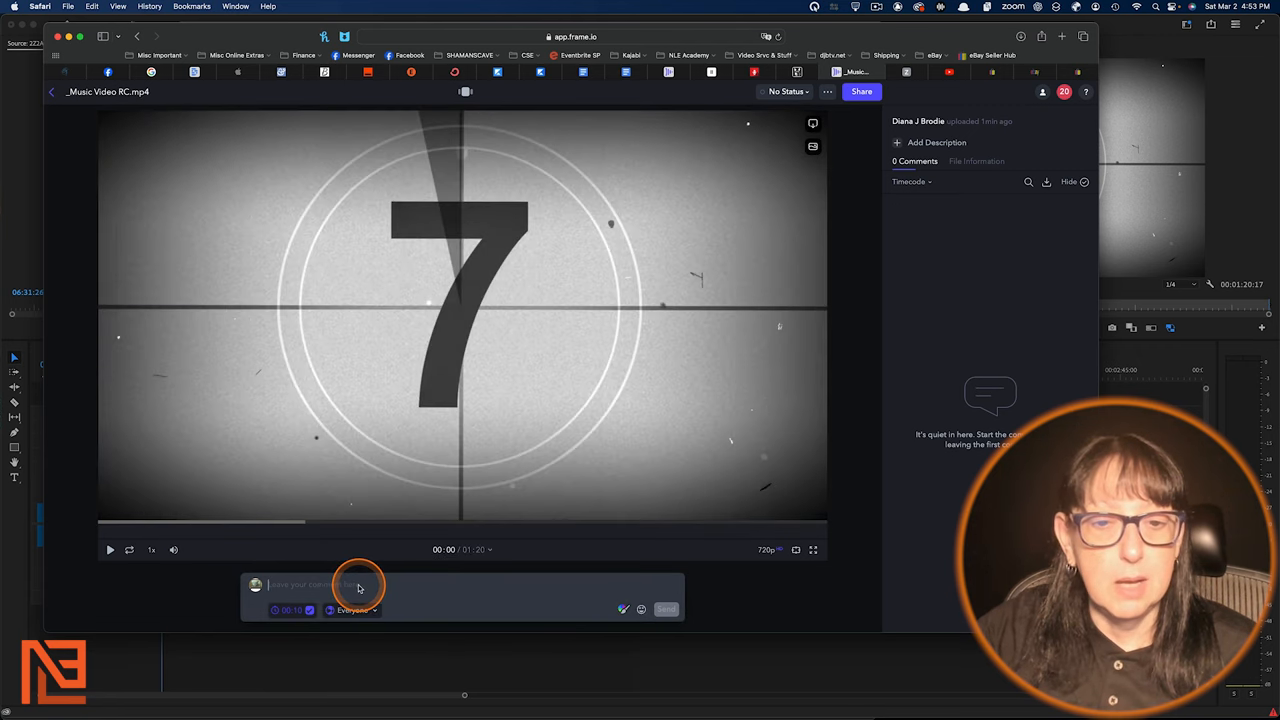
{"action": "type", "text": "love the countdow"}
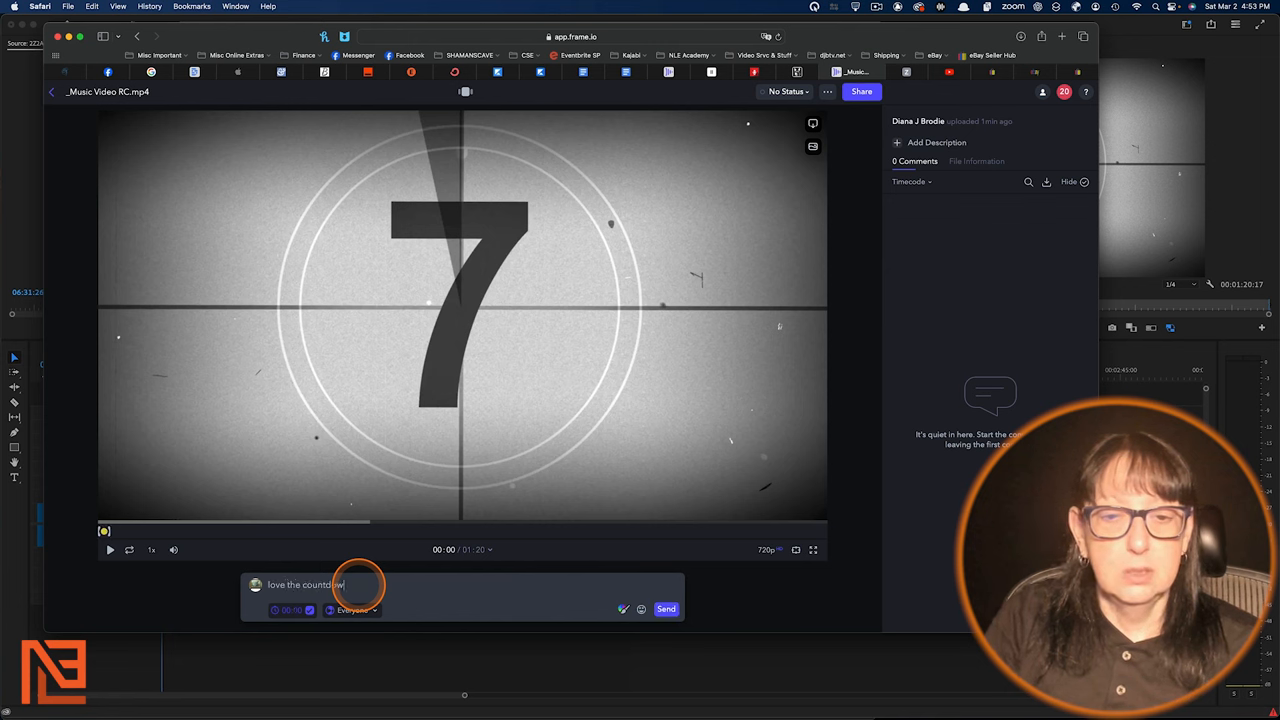
{"action": "left_click", "coordinate": [665, 609]}
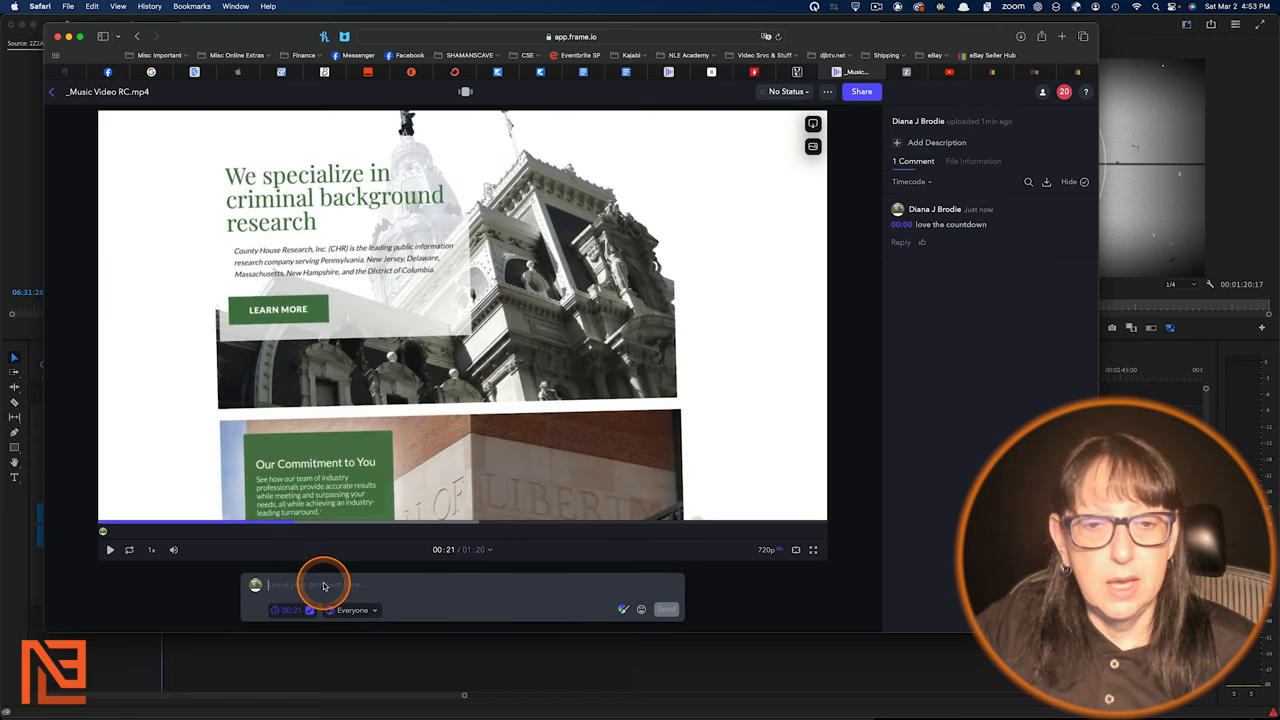
{"action": "type", "text": "we can t use this"}
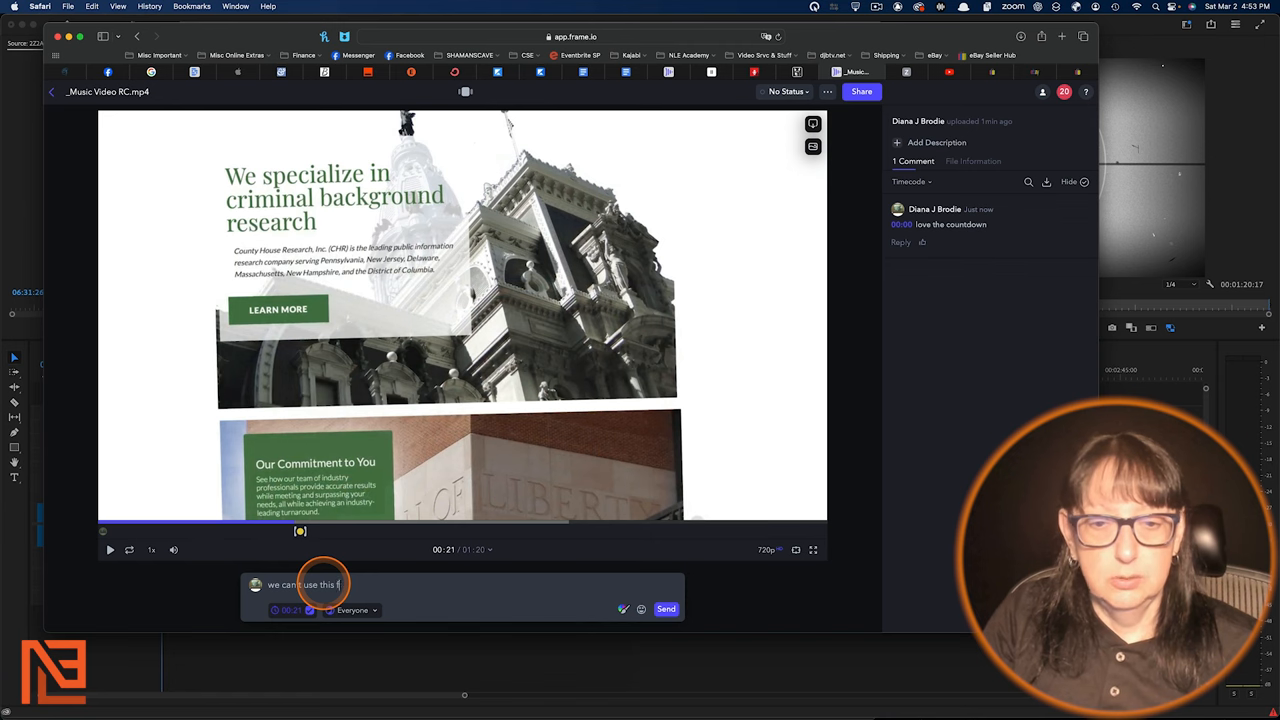
{"action": "type", "text": "from the web"}
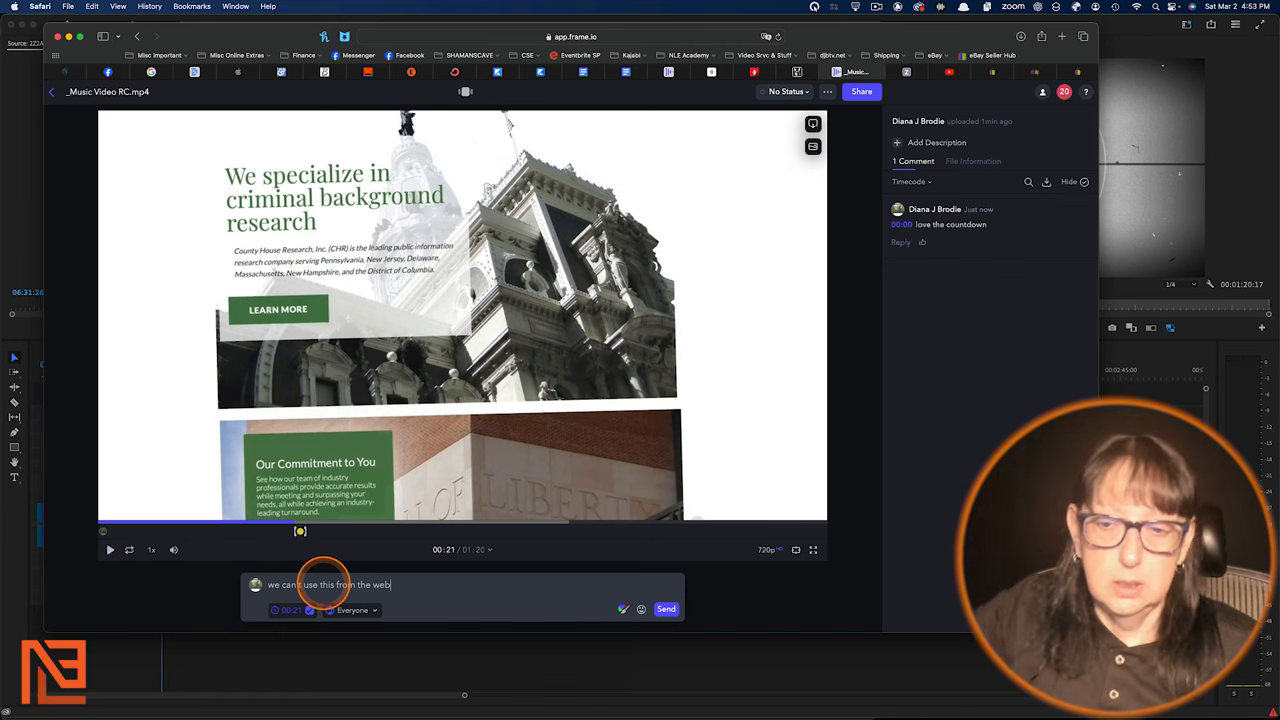
{"action": "left_click", "coordinate": [665, 609]}
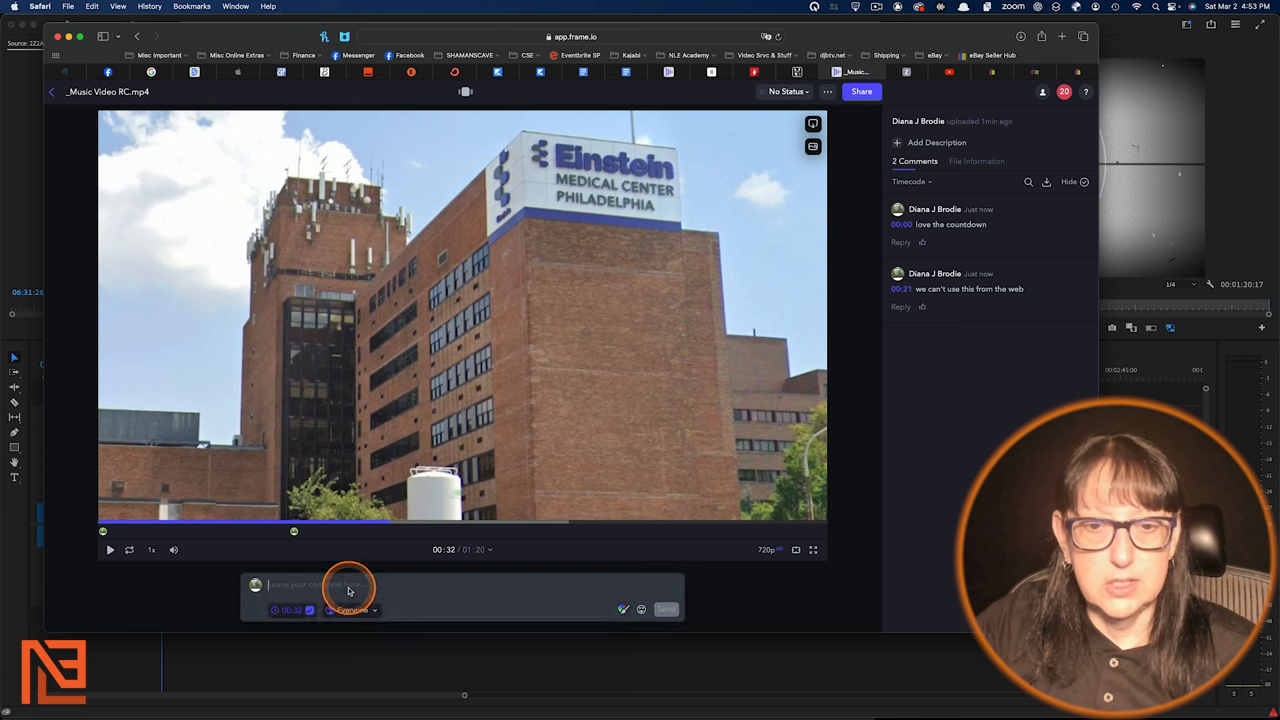
Step: Post the 'this is the wrong hospital', 'Need to L3 her' and 'flawless shot' comments
{"action": "type", "text": "this is the wrong hospit"}
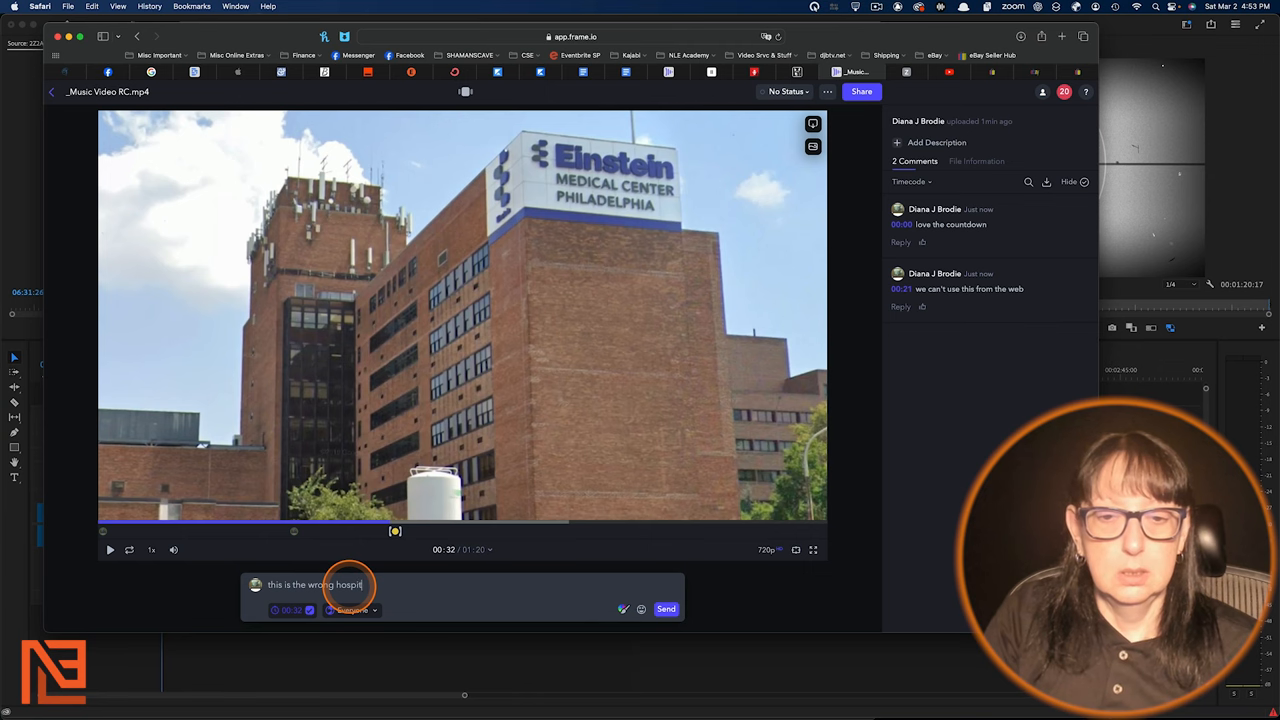
{"action": "left_click", "coordinate": [666, 609]}
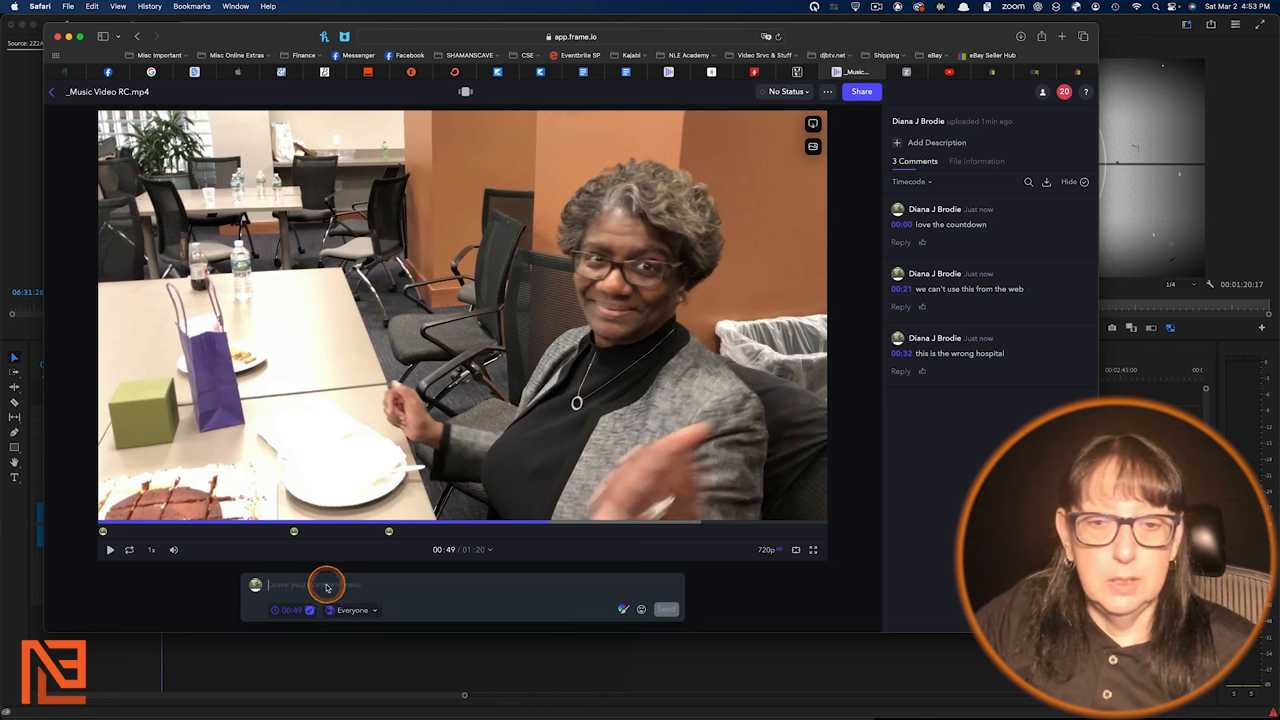
{"action": "type", "text": "Need to"}
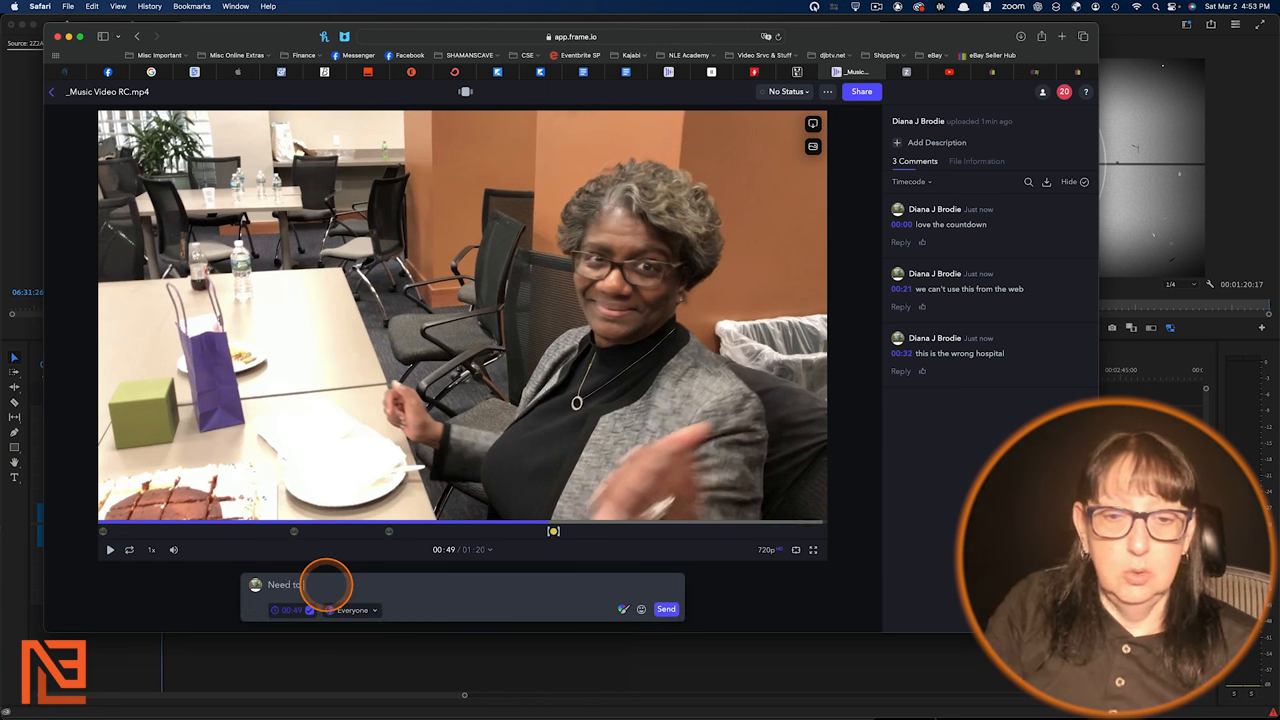
{"action": "type", "text": "L3 her"}
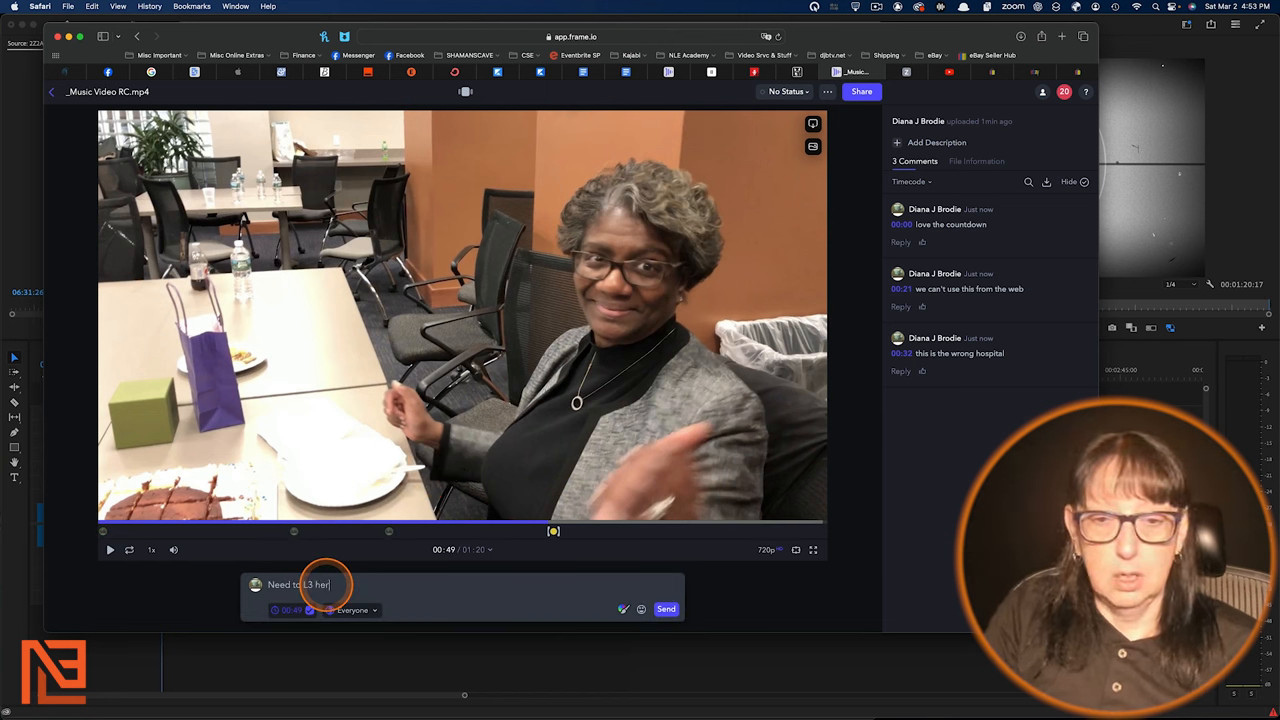
{"action": "left_click", "coordinate": [665, 609]}
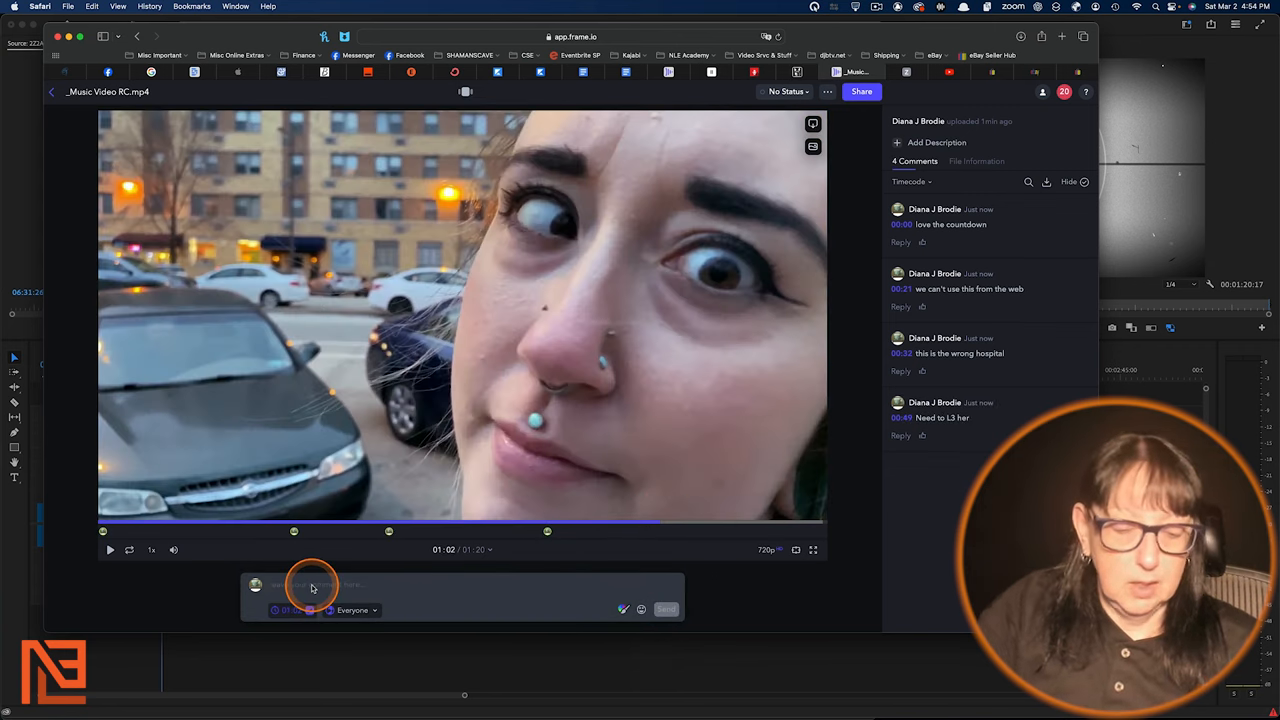
{"action": "type", "text": "flawless shot"}
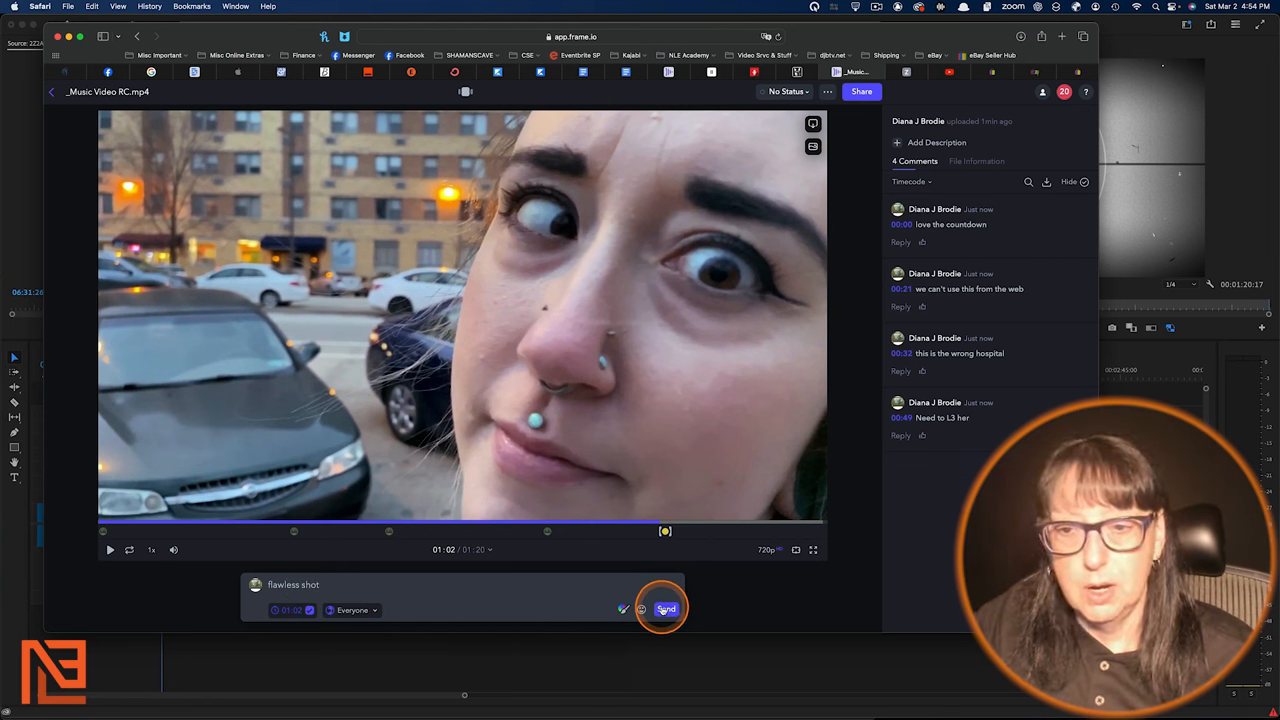
{"action": "left_click", "coordinate": [666, 609]}
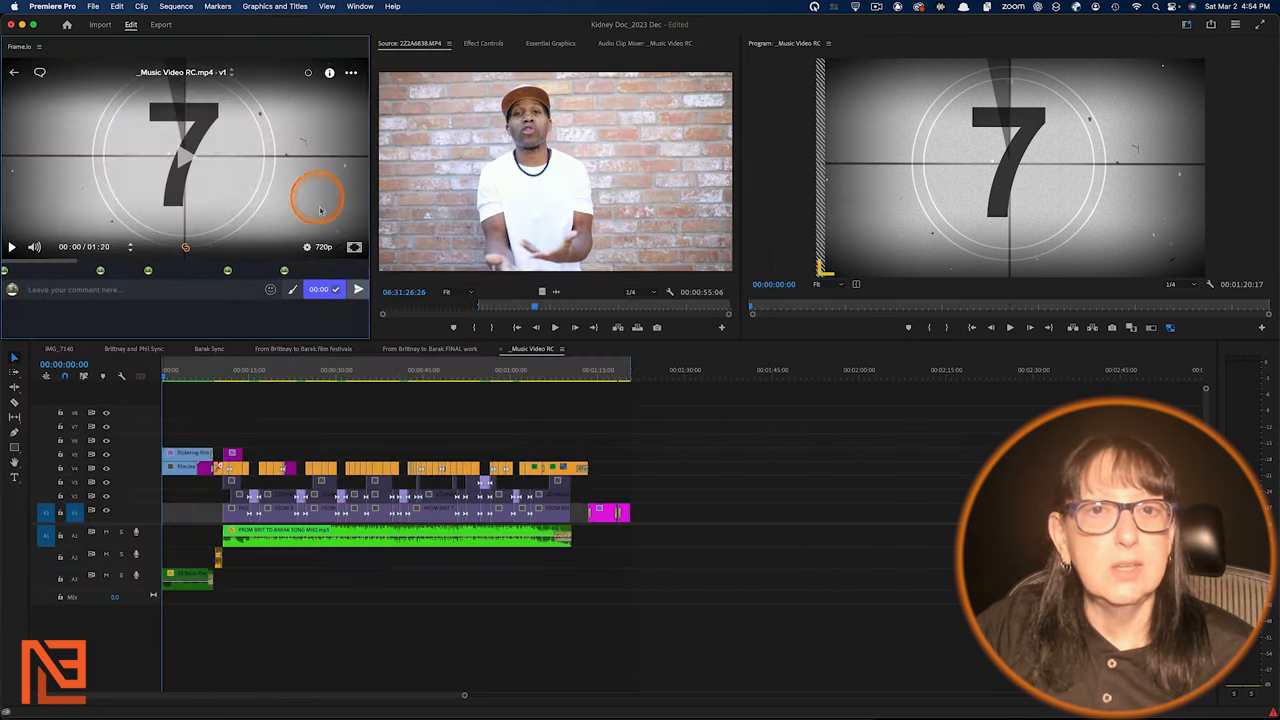
{"action": "mouse_move", "coordinate": [277, 232]}
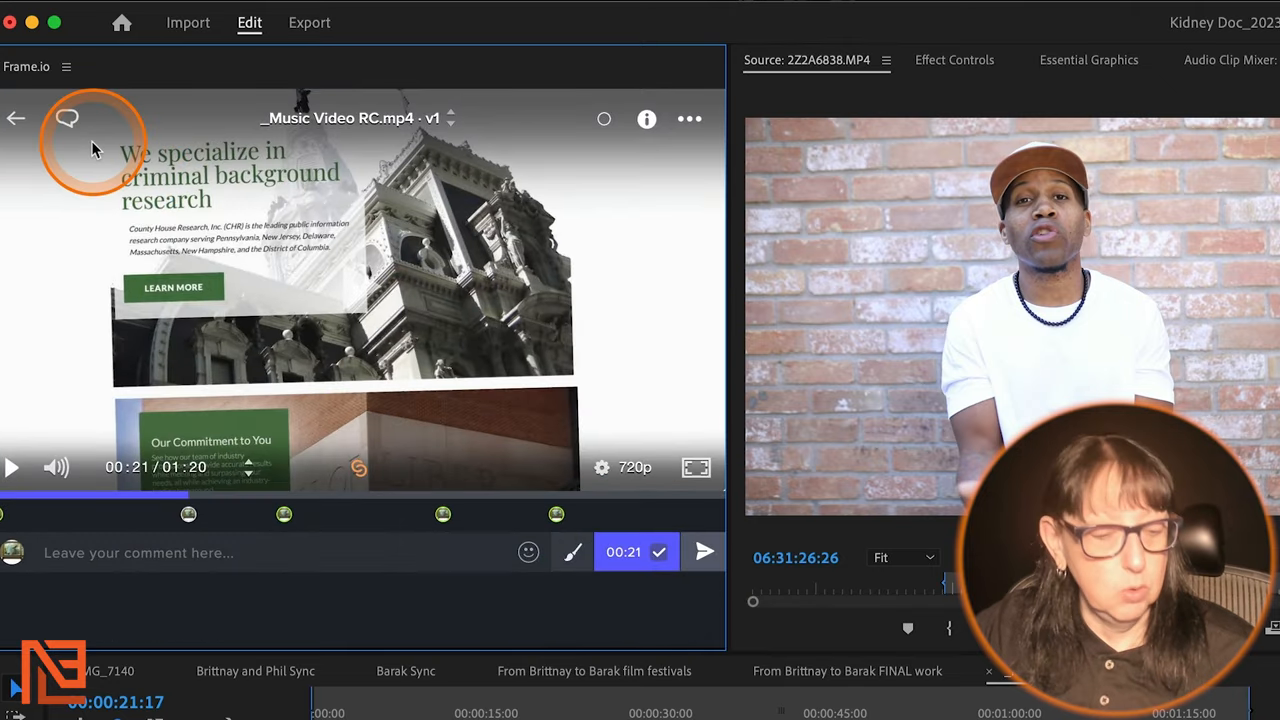
{"action": "mouse_move", "coordinate": [67, 118]}
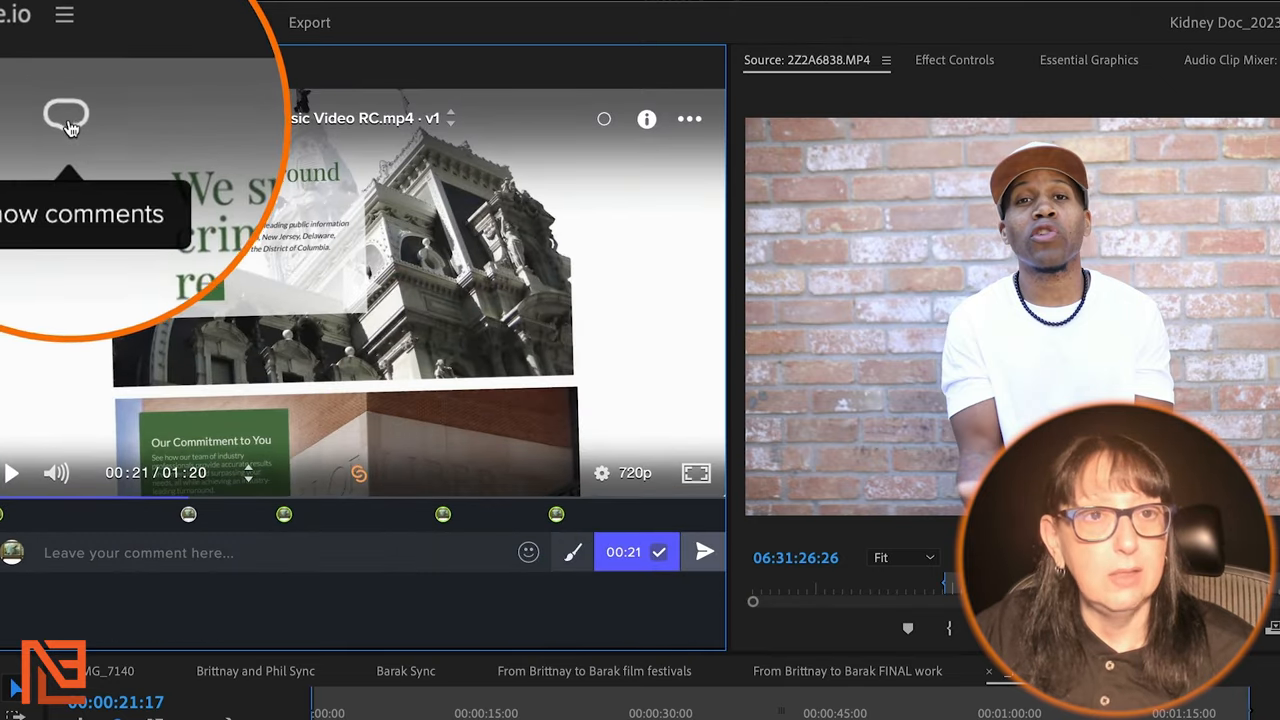
Step: Import the _Music Video RC.mp4 review comments from the Frame.io panel as timeline markers
{"action": "left_click", "coordinate": [67, 113]}
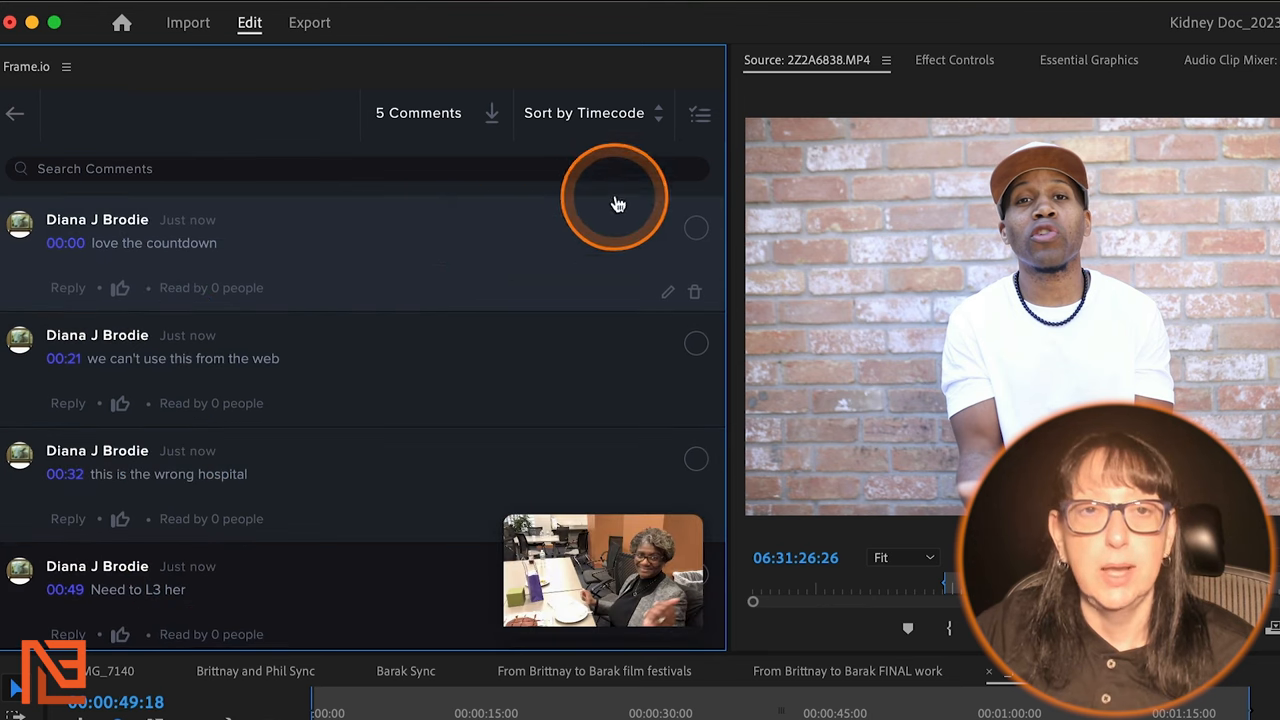
{"action": "mouse_move", "coordinate": [492, 113]}
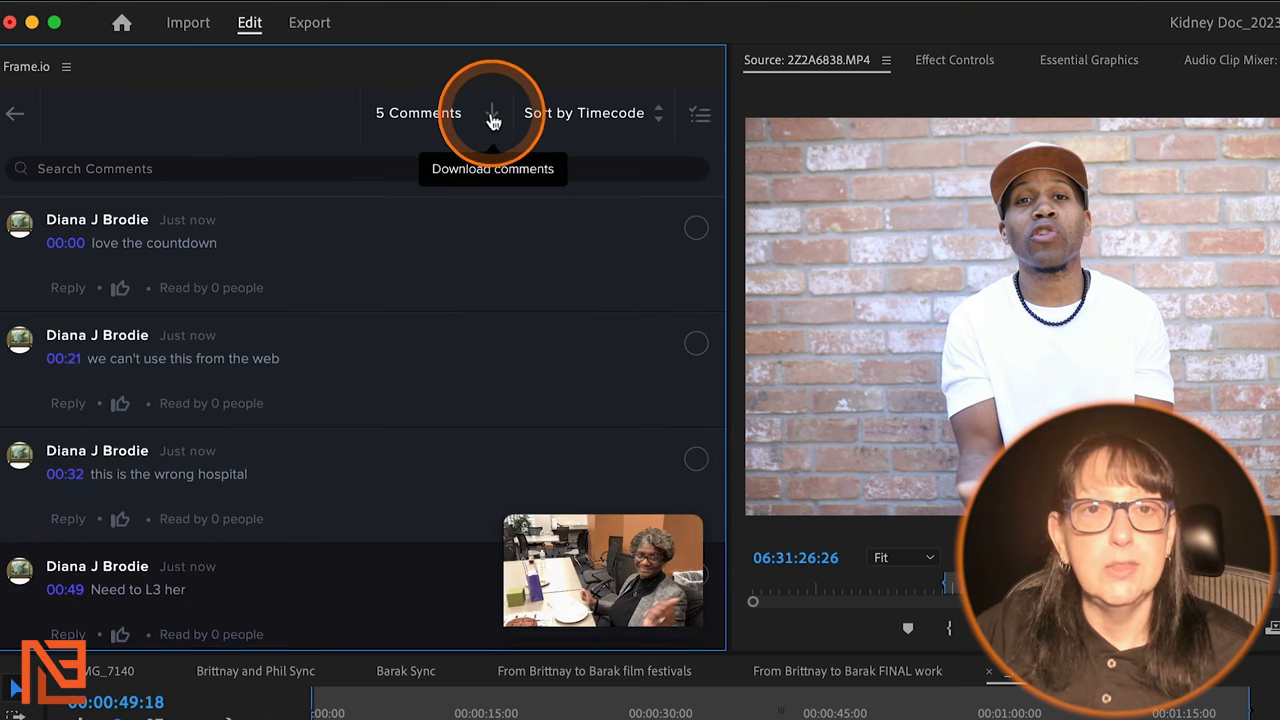
{"action": "left_click", "coordinate": [491, 113]}
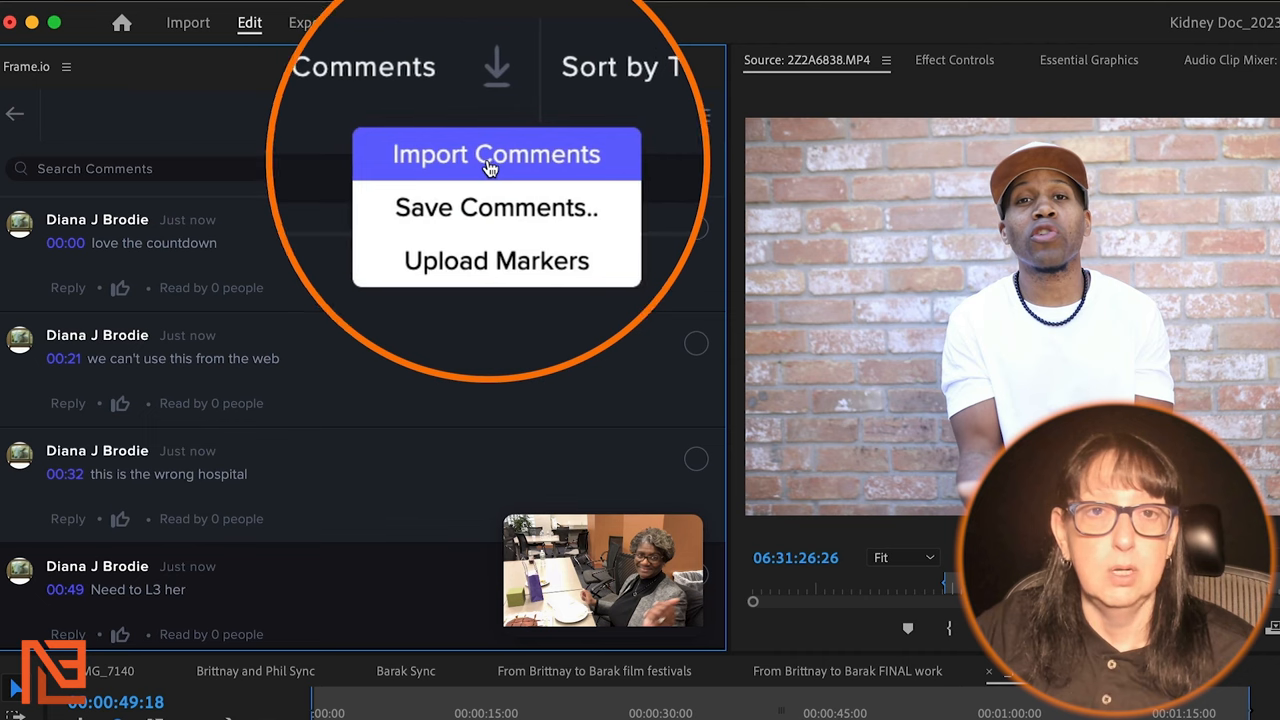
{"action": "left_click", "coordinate": [495, 154]}
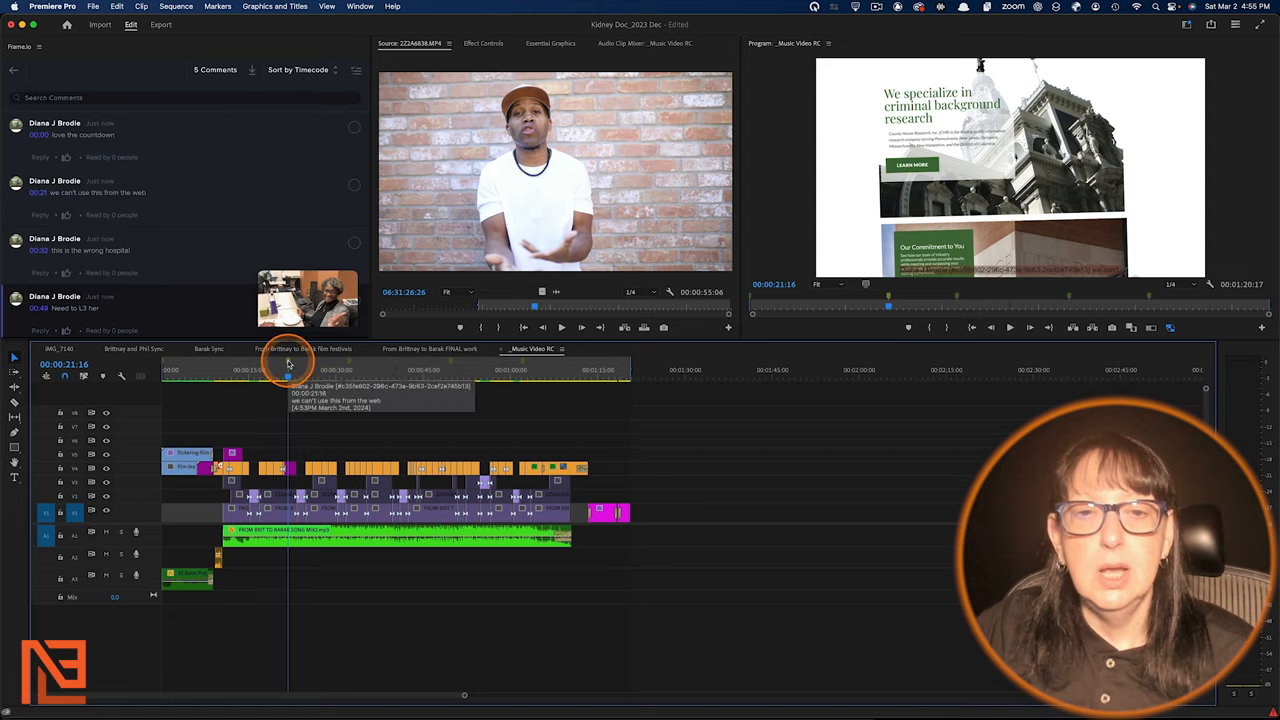
{"action": "double_click", "coordinate": [288, 375]}
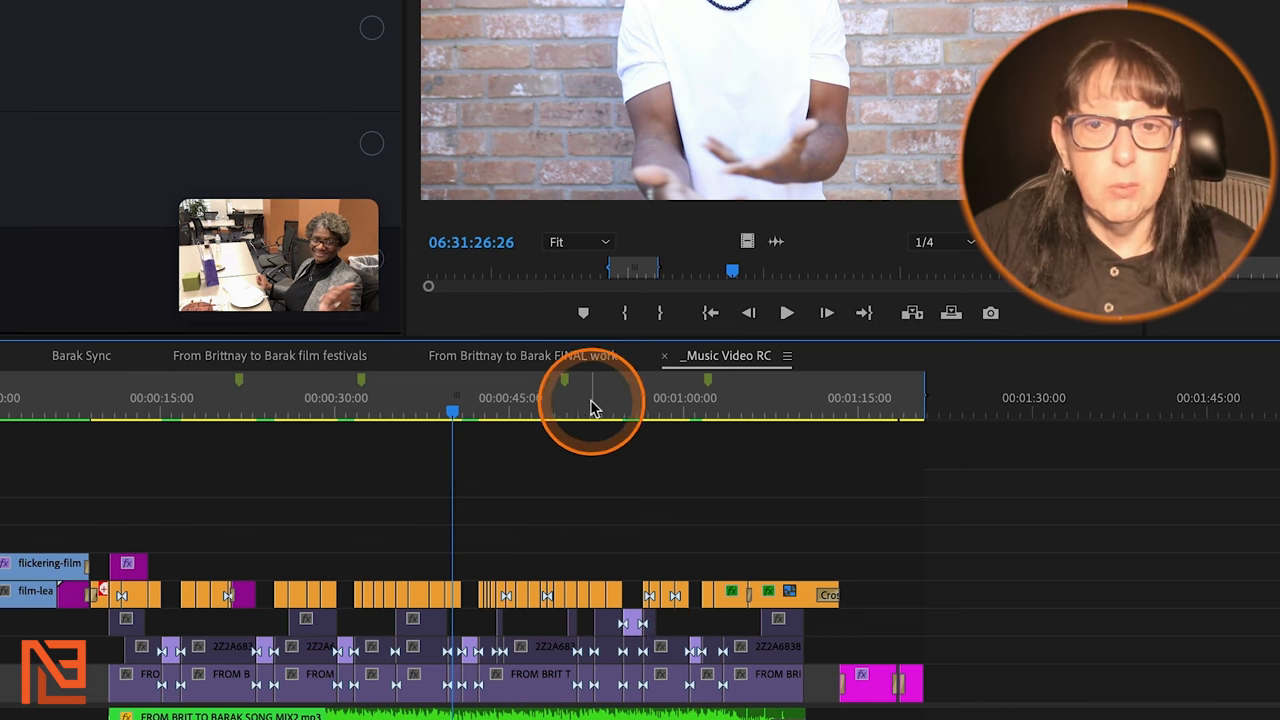
{"action": "right_click", "coordinate": [568, 385]}
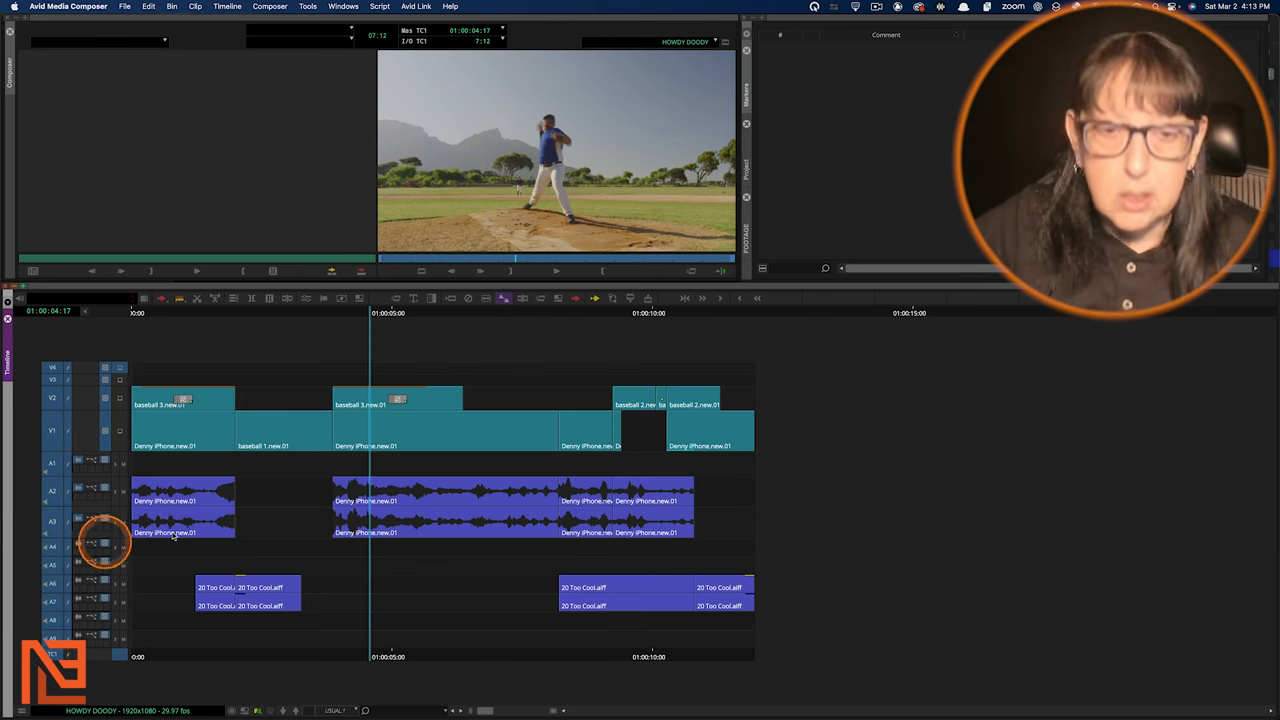
Step: Click into the HOWDY DOODY timeline beside the empty Markers window
{"action": "left_click", "coordinate": [388, 470]}
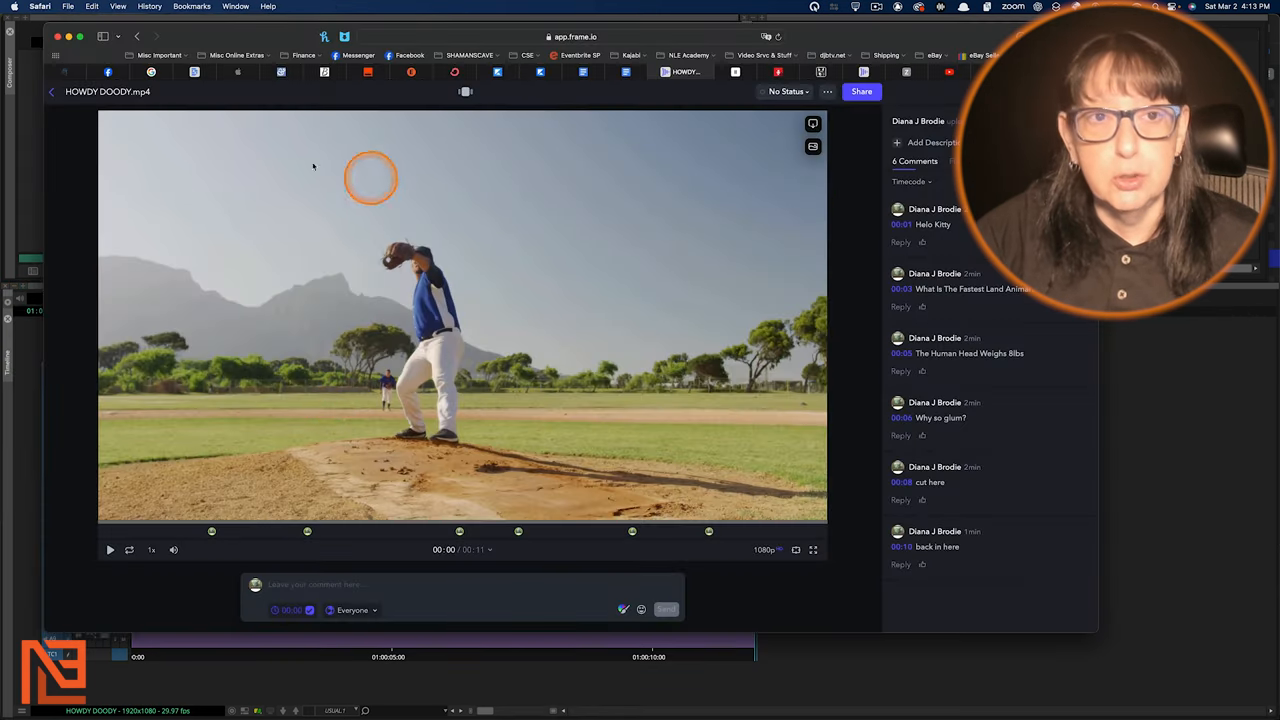
{"action": "left_click", "coordinate": [52, 91]}
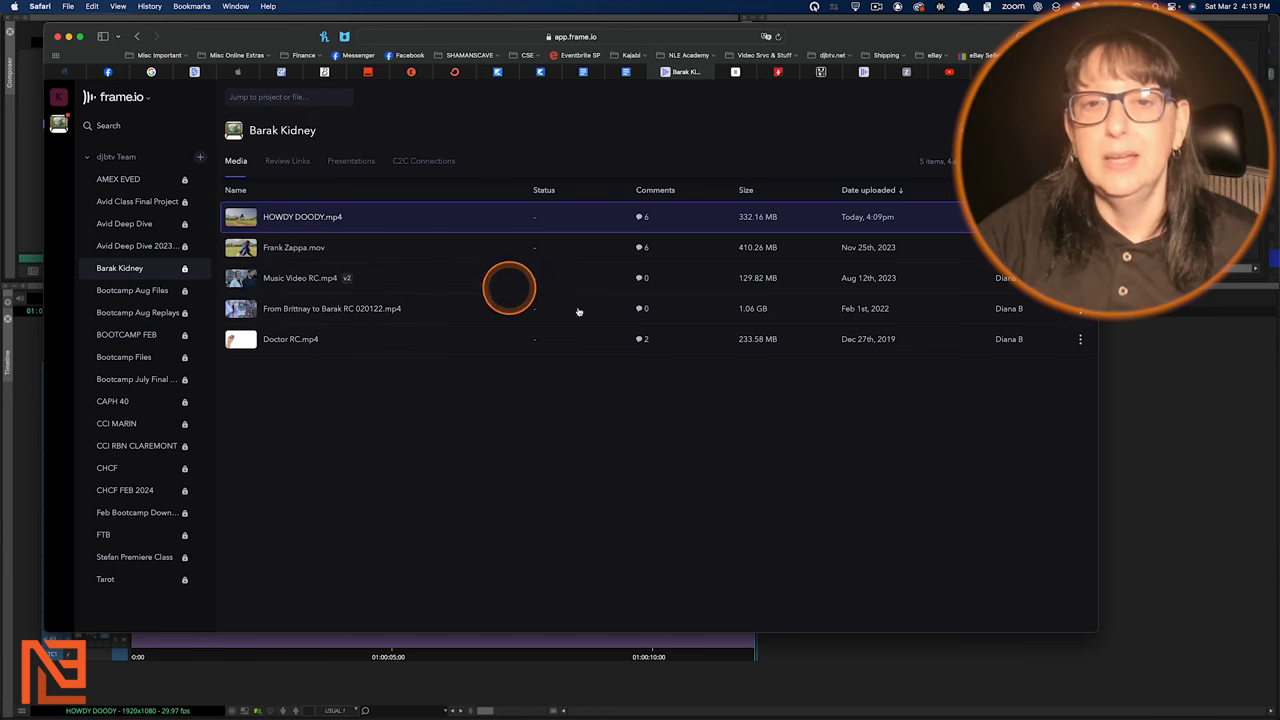
{"action": "mouse_move", "coordinate": [553, 403]}
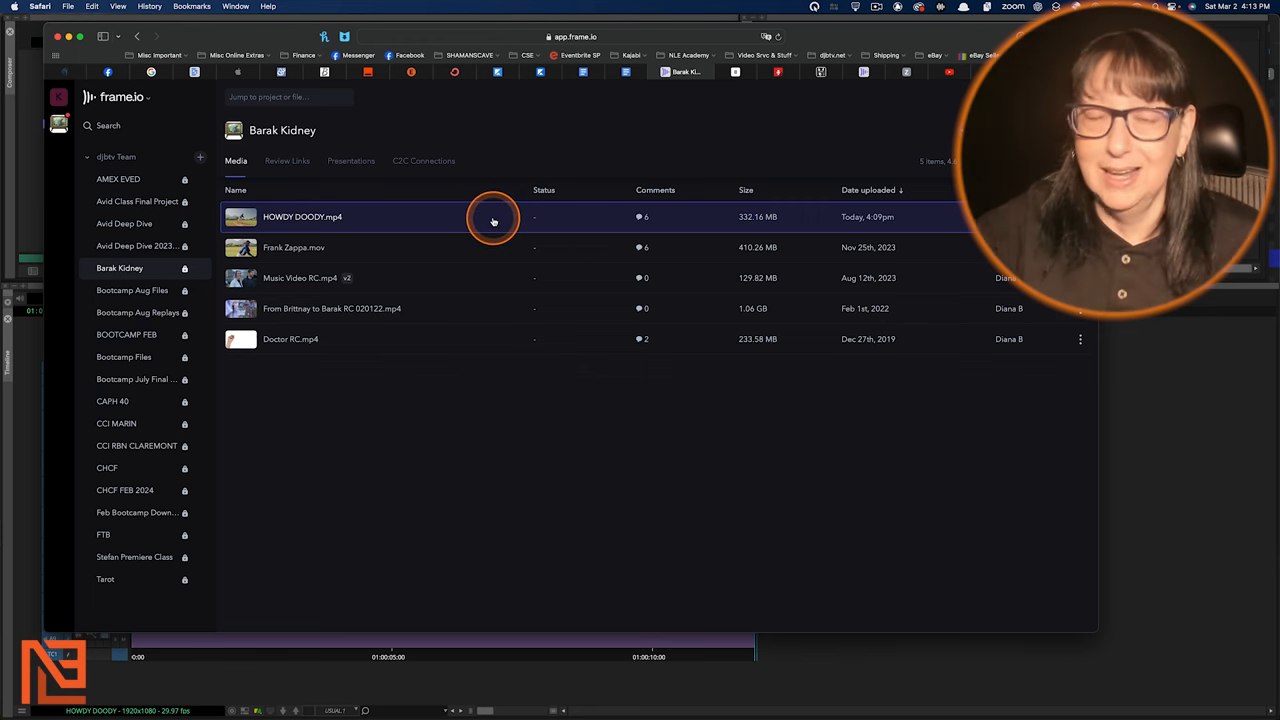
{"action": "double_click", "coordinate": [302, 216]}
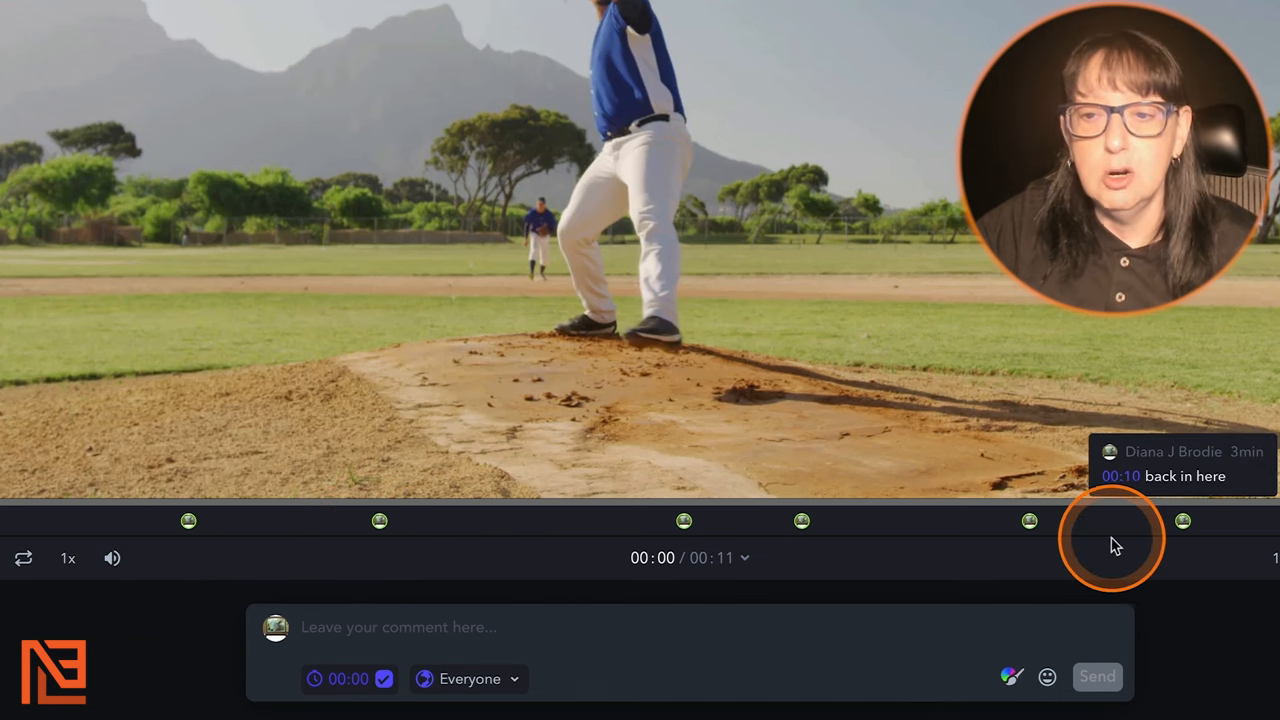
{"action": "left_click", "coordinate": [681, 521]}
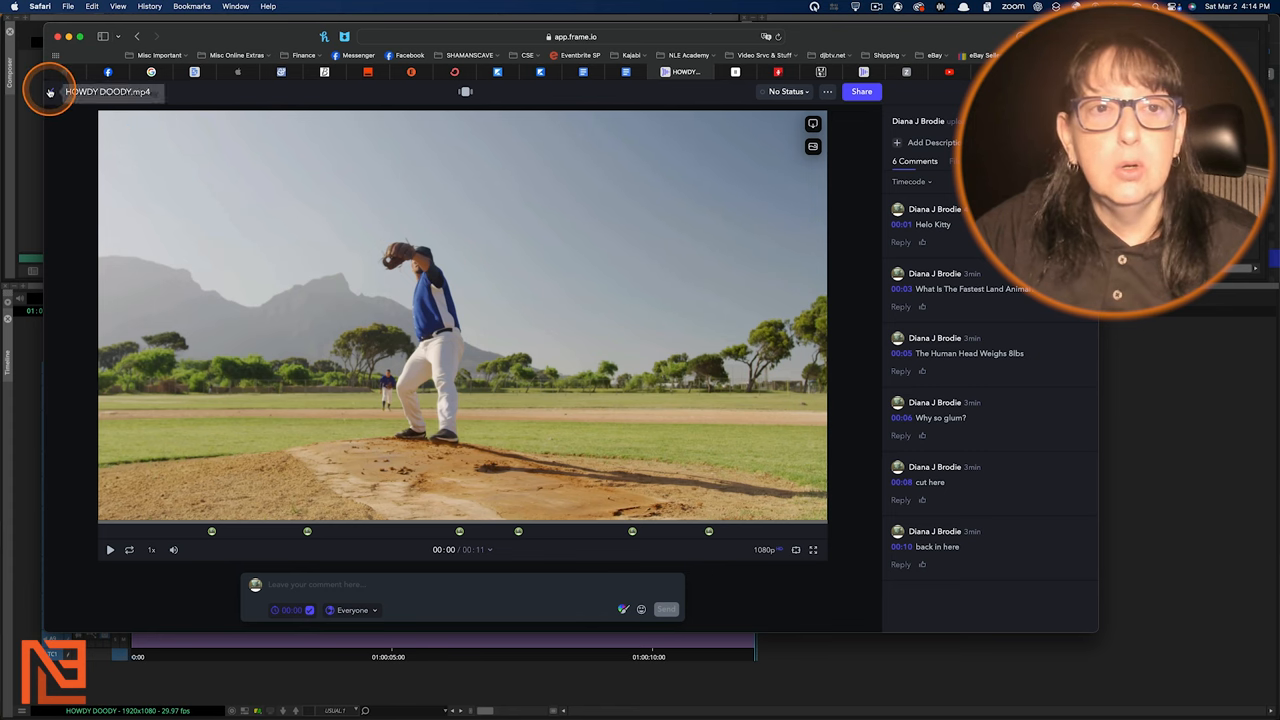
{"action": "left_click", "coordinate": [49, 91]}
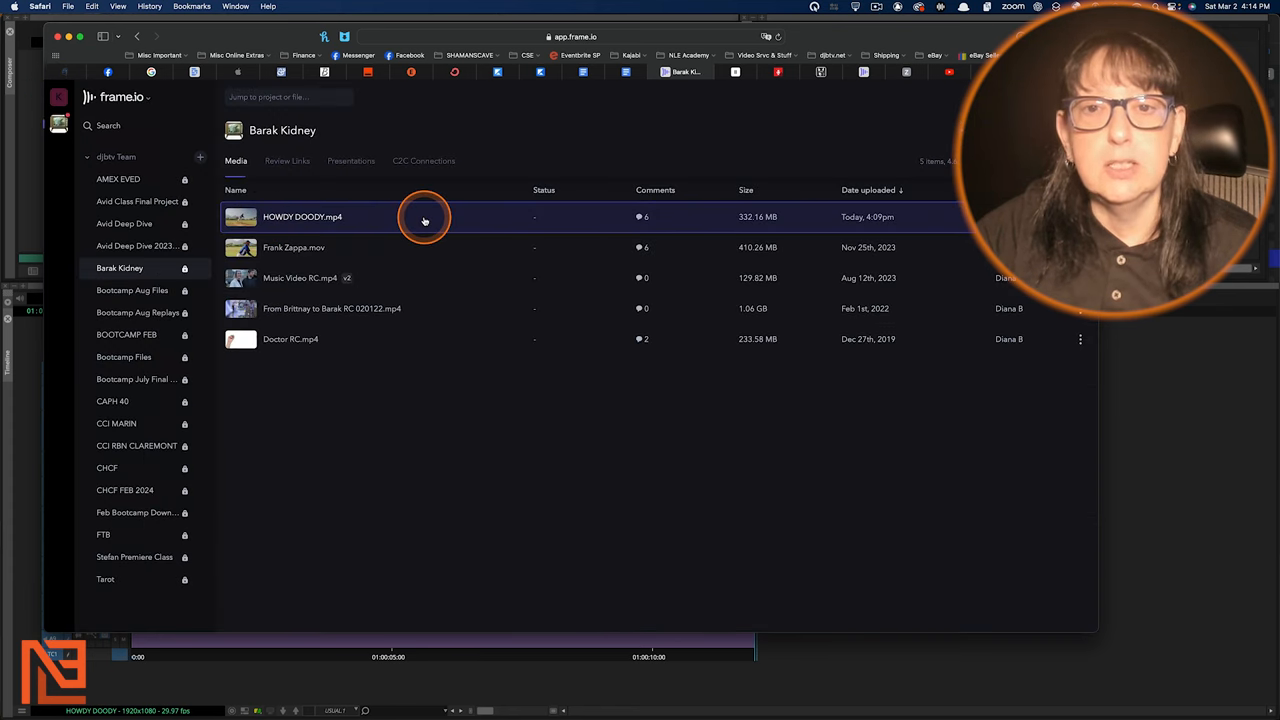
{"action": "double_click", "coordinate": [302, 216]}
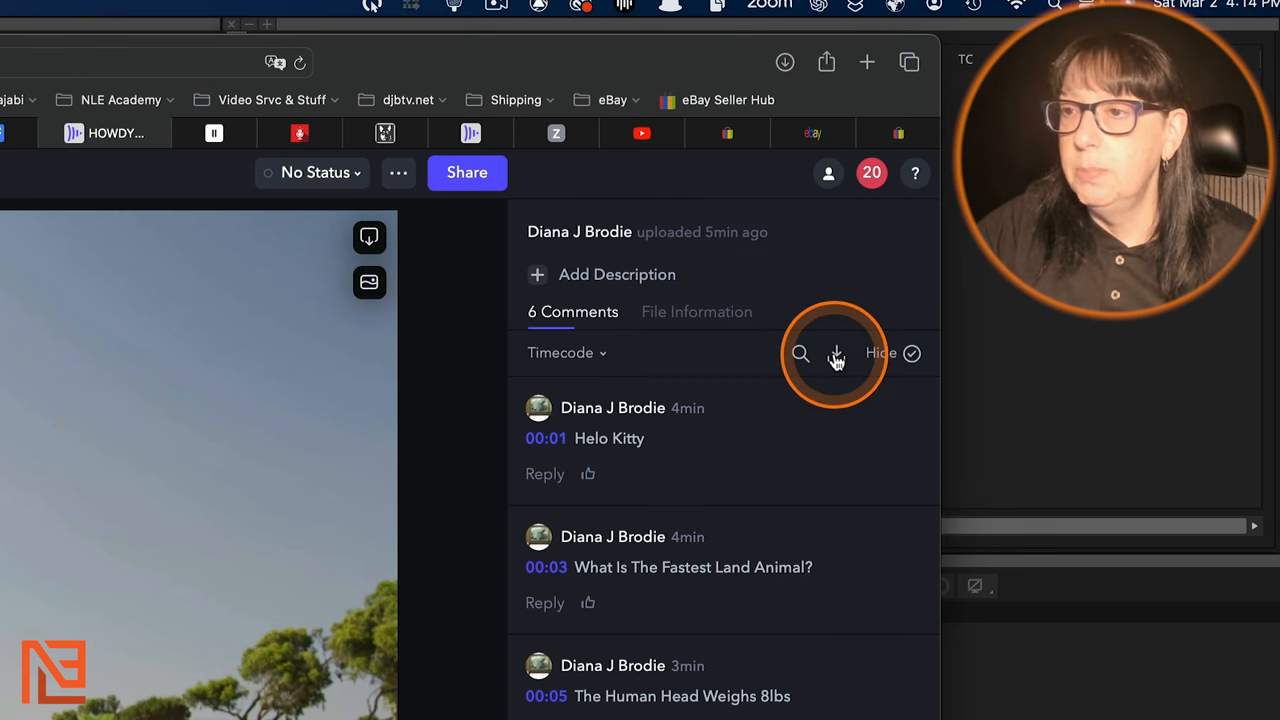
Step: Open the comment download options for HOWDY DOODY.mp4 above the comments list
{"action": "left_click", "coordinate": [836, 353]}
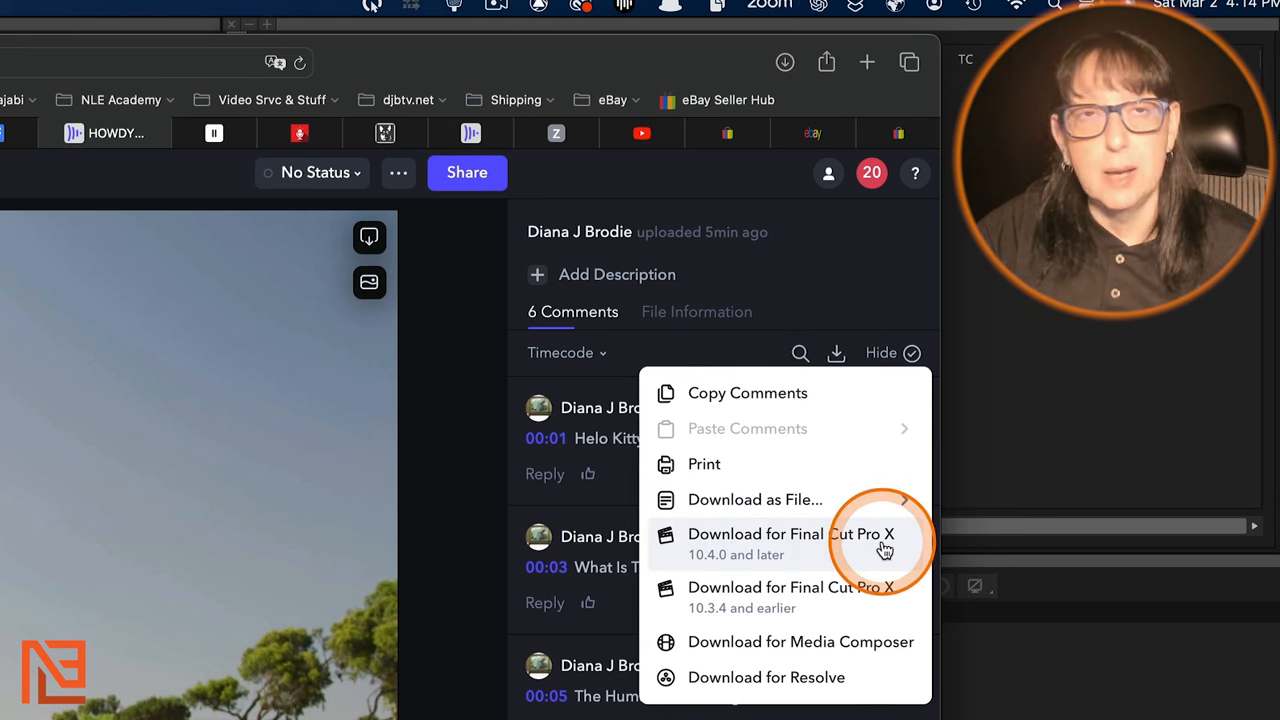
{"action": "mouse_move", "coordinate": [843, 543]}
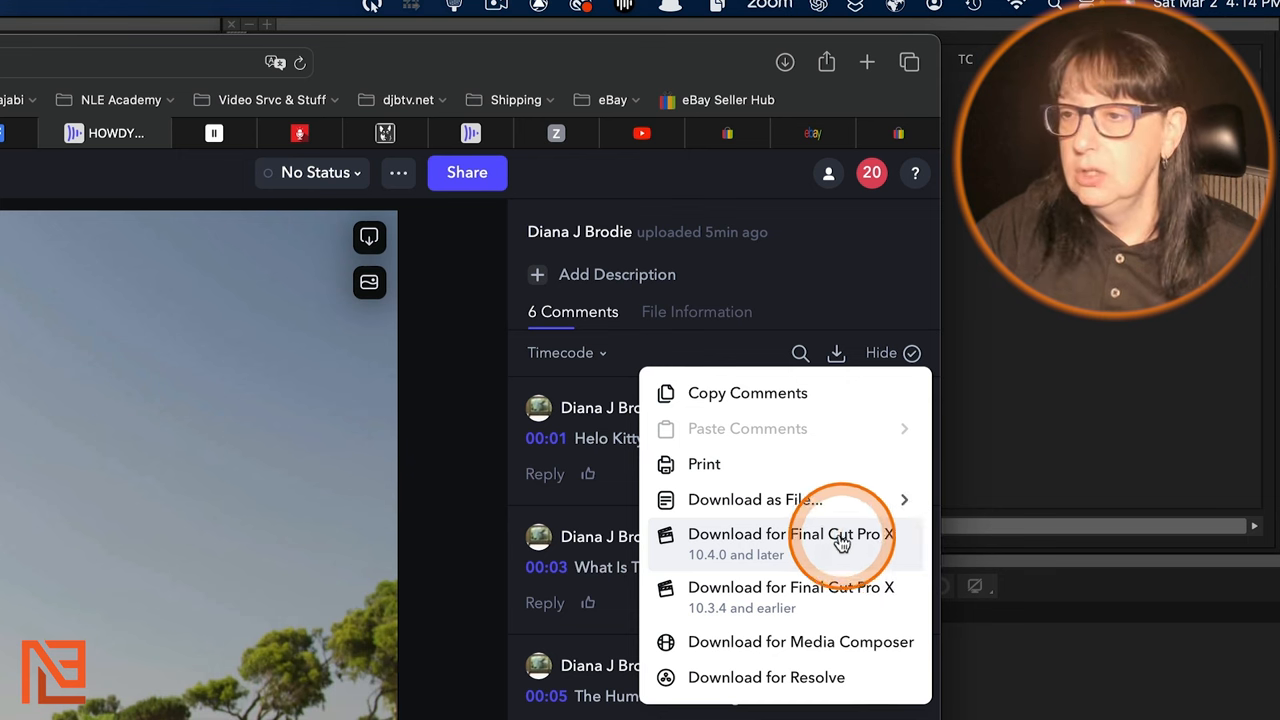
{"action": "mouse_move", "coordinate": [790, 597]}
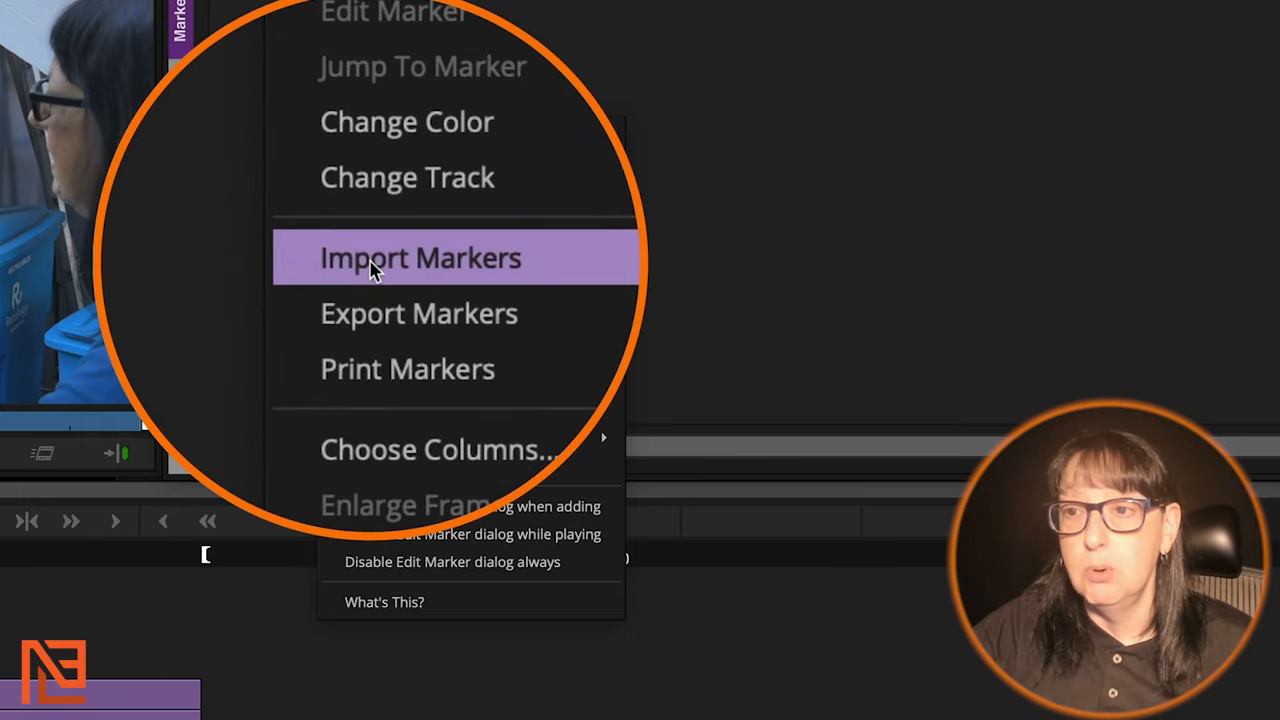
Step: Import markers from HOWDY DOODY.xml using the Text/XML format
{"action": "left_click", "coordinate": [420, 257]}
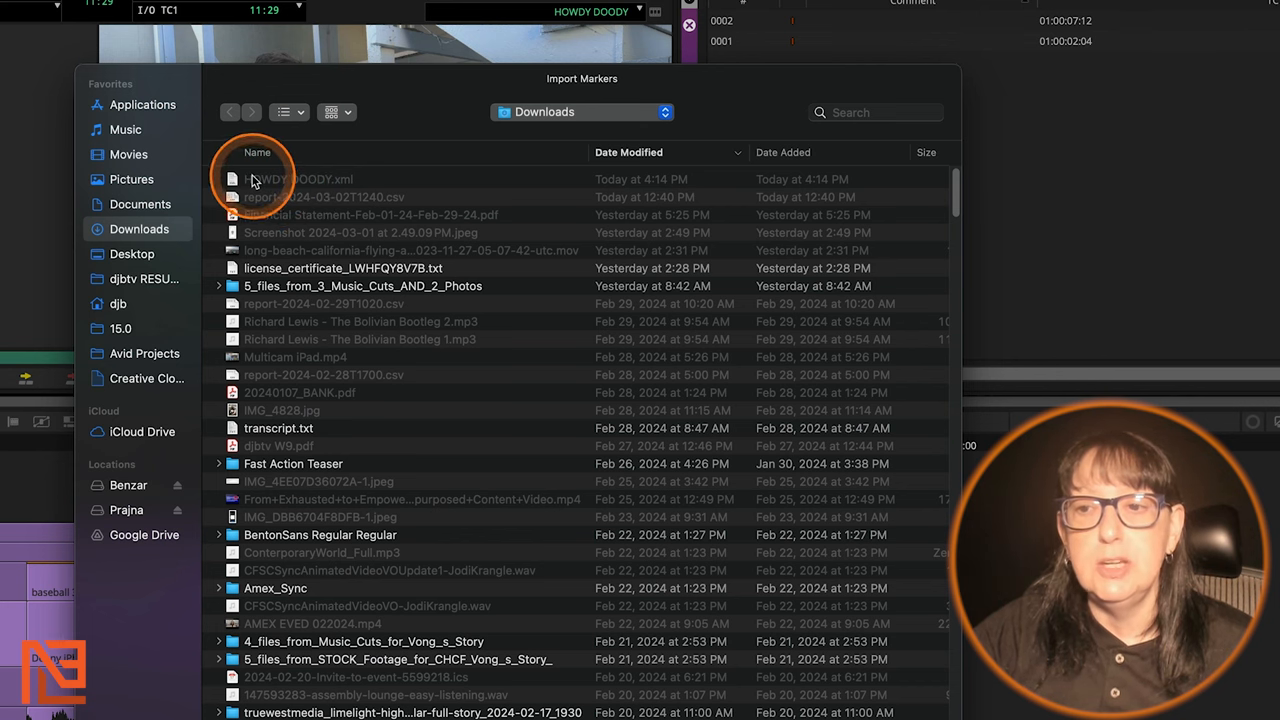
{"action": "mouse_move", "coordinate": [325, 197]}
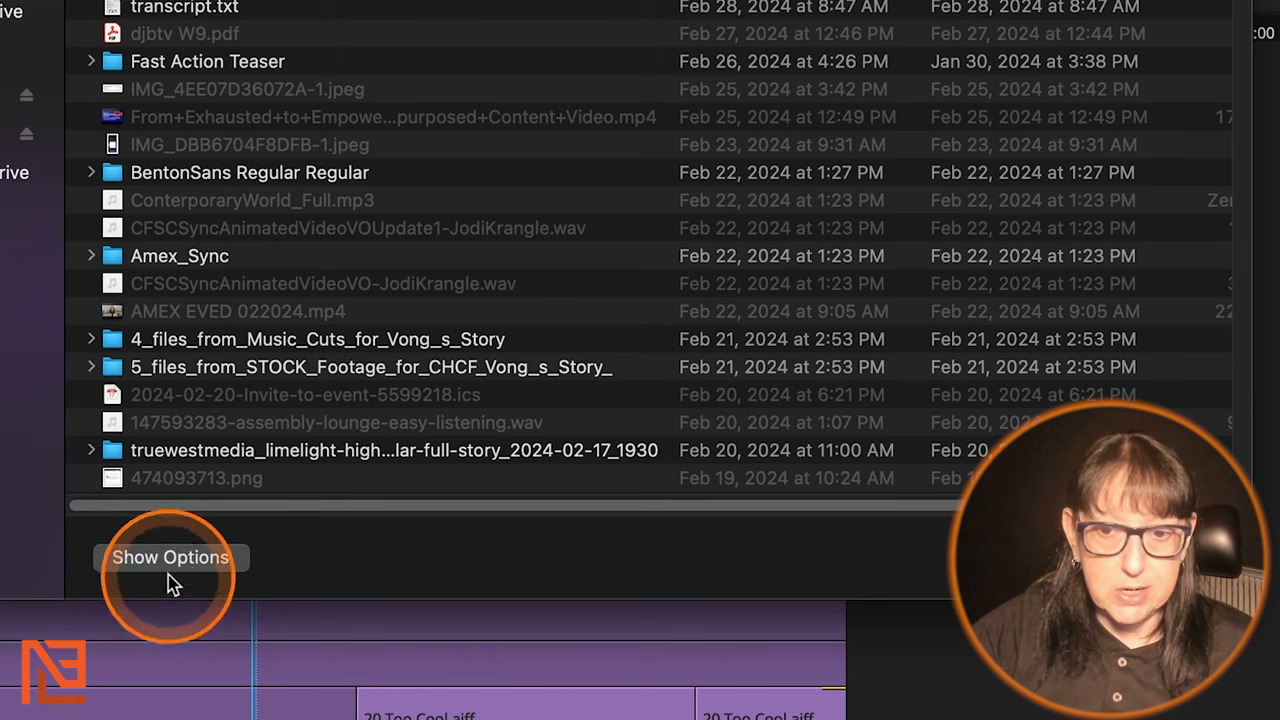
{"action": "left_click", "coordinate": [170, 557]}
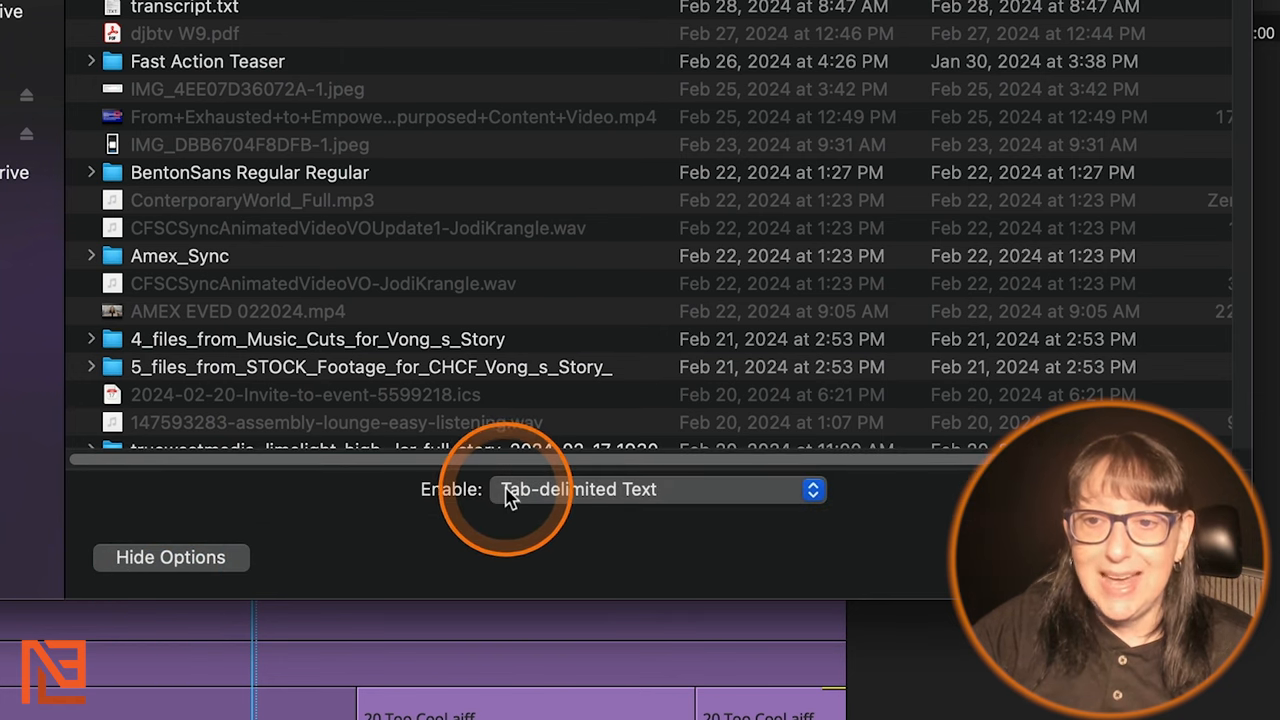
{"action": "mouse_move", "coordinate": [650, 500]}
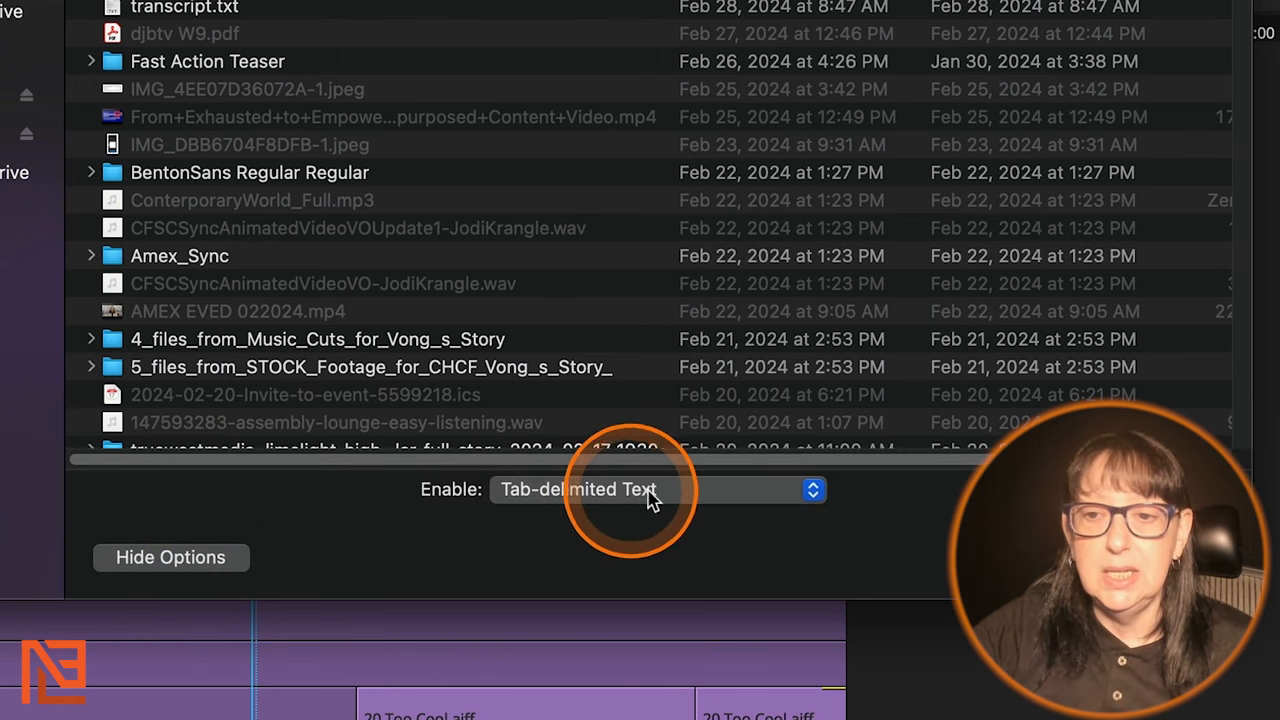
{"action": "left_click", "coordinate": [655, 490]}
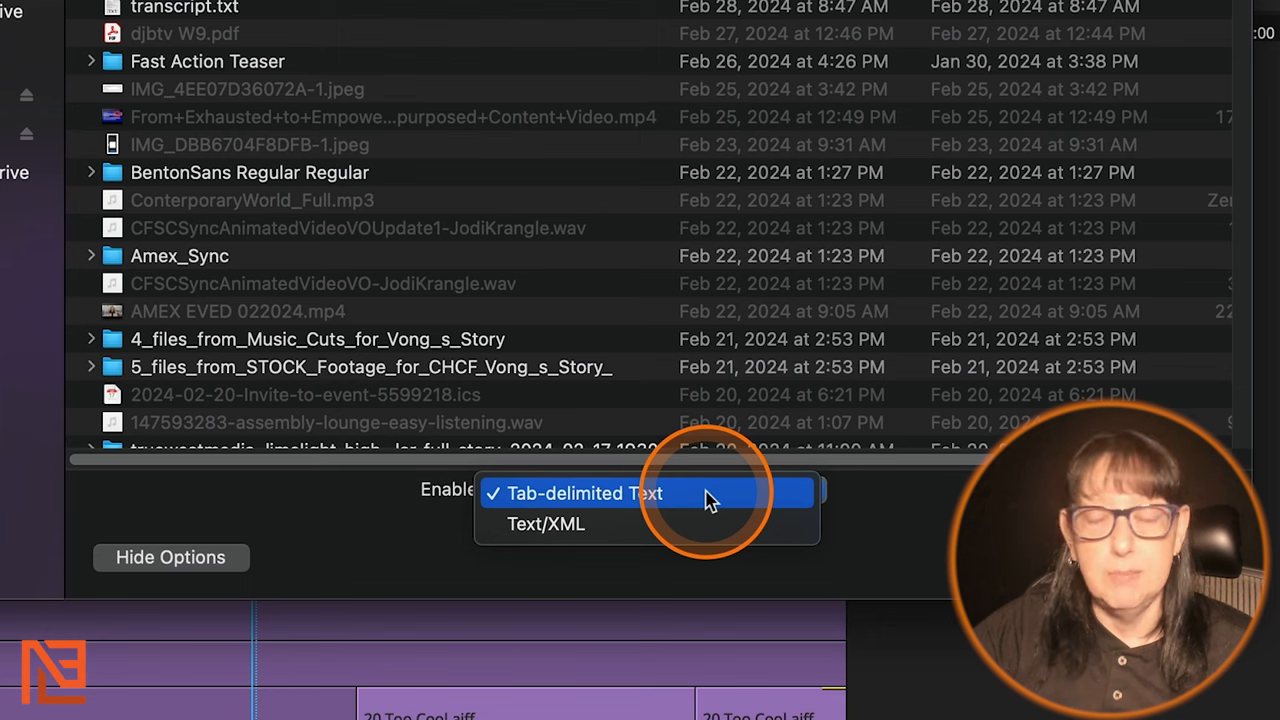
{"action": "left_click", "coordinate": [546, 524]}
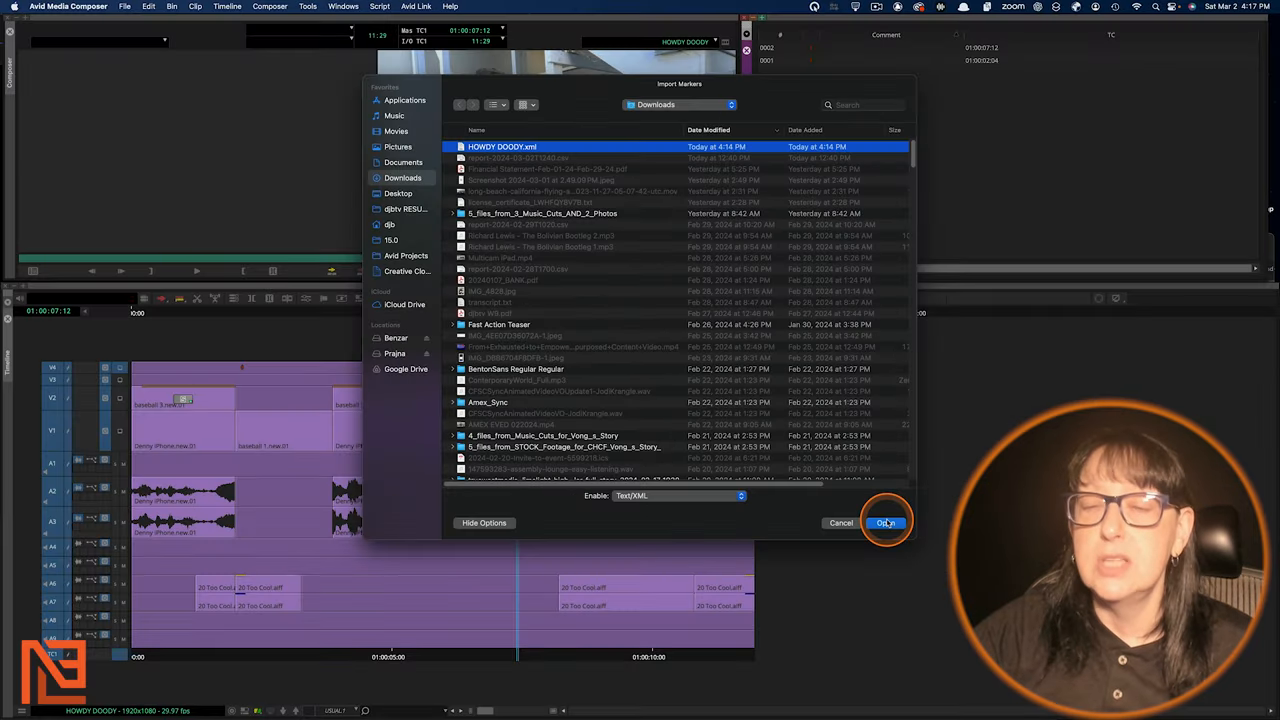
{"action": "left_click", "coordinate": [884, 522]}
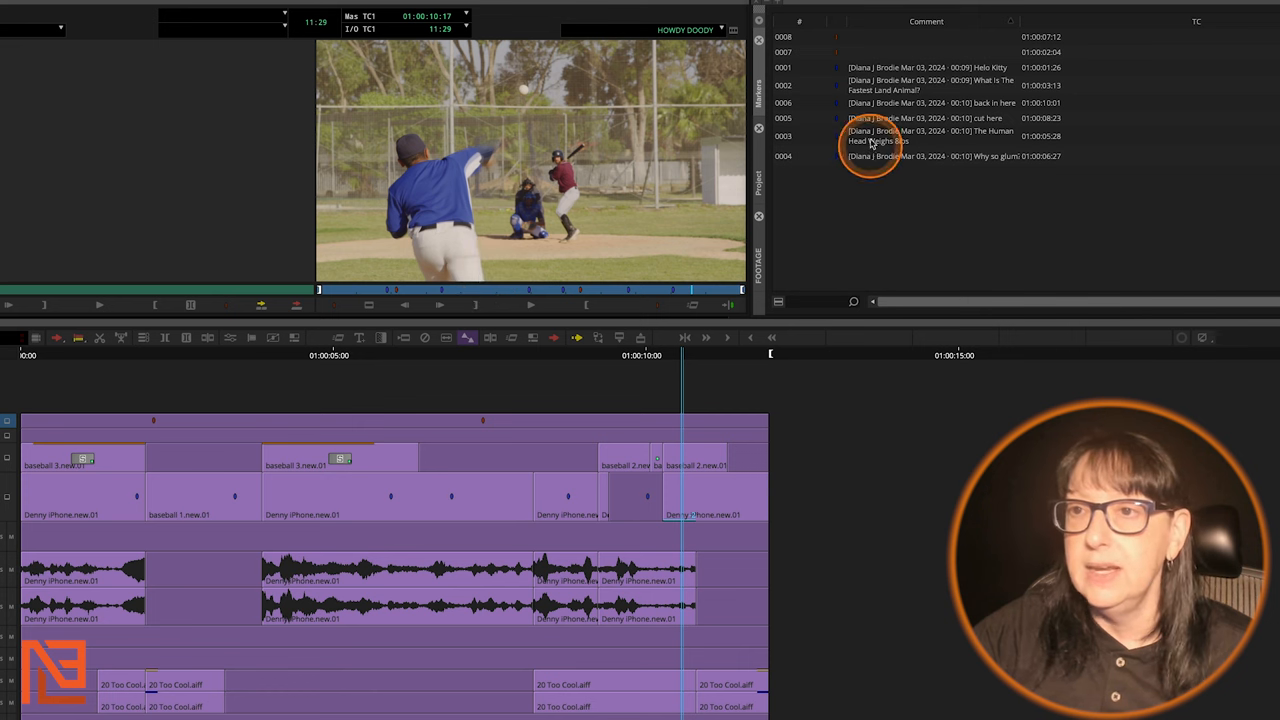
{"action": "mouse_move", "coordinate": [963, 222]}
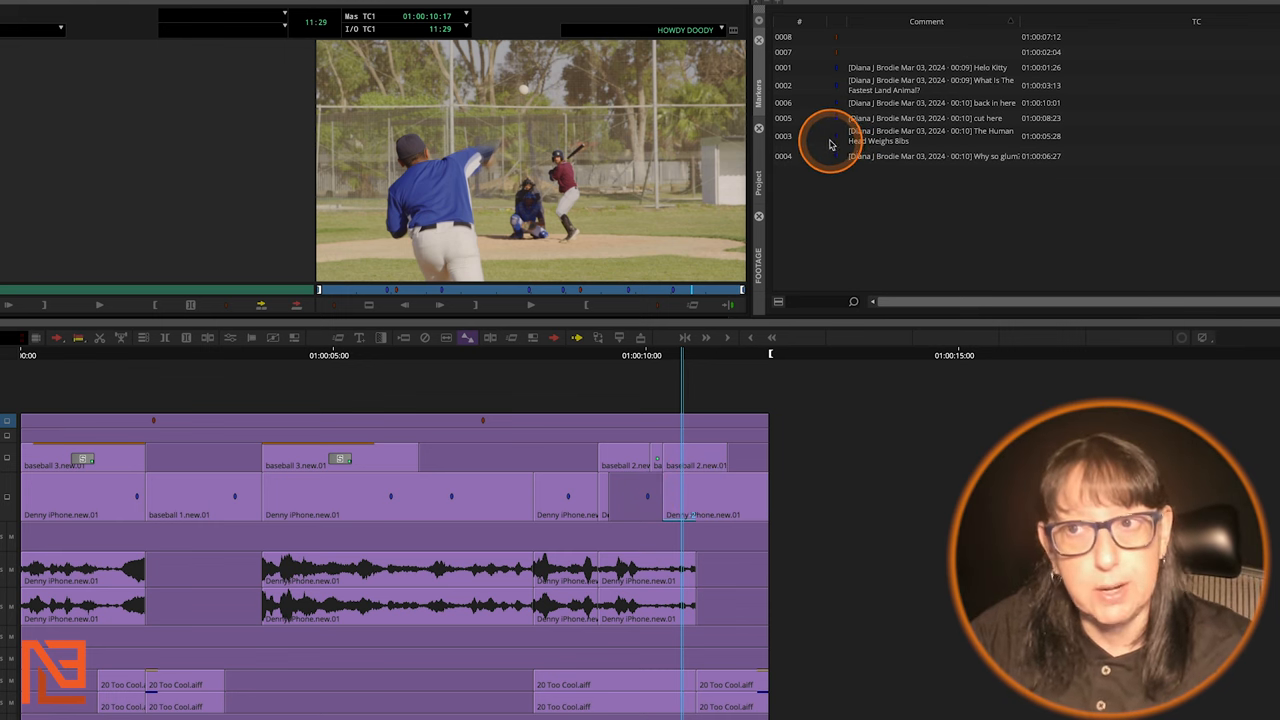
Step: Select the imported comment markers and bring up their Change Track options
{"action": "left_click", "coordinate": [927, 67]}
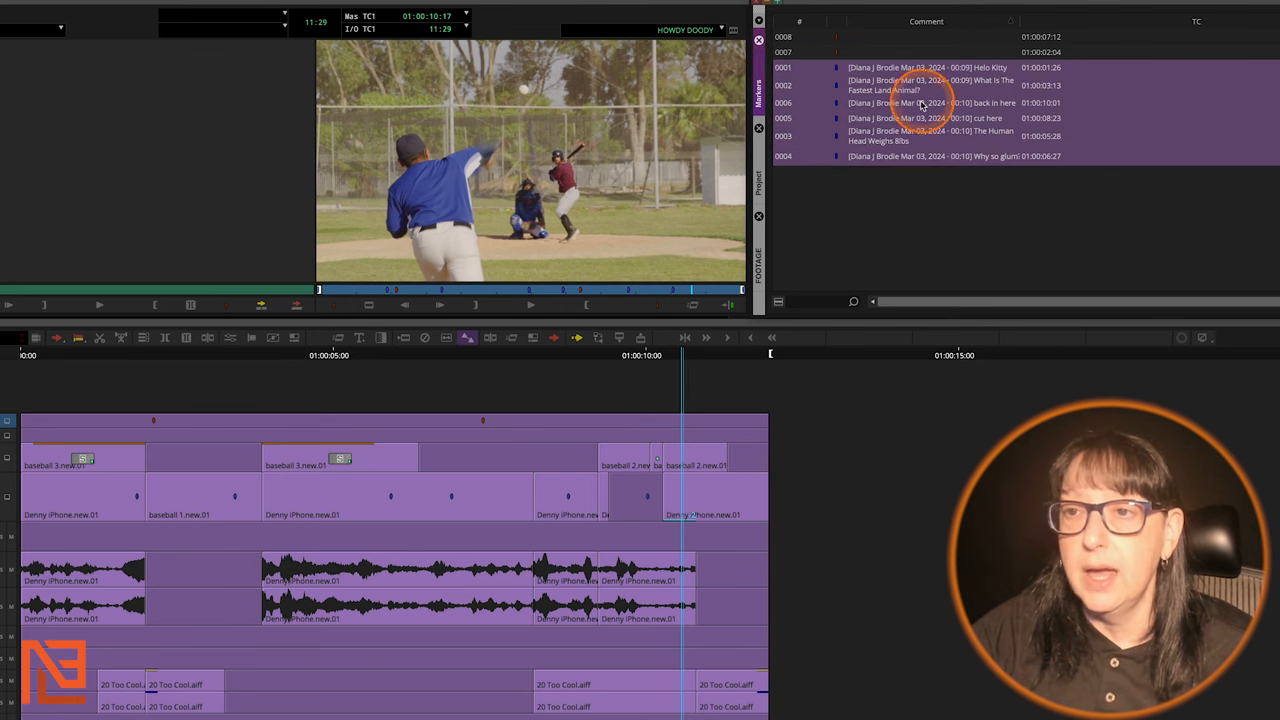
{"action": "right_click", "coordinate": [920, 102]}
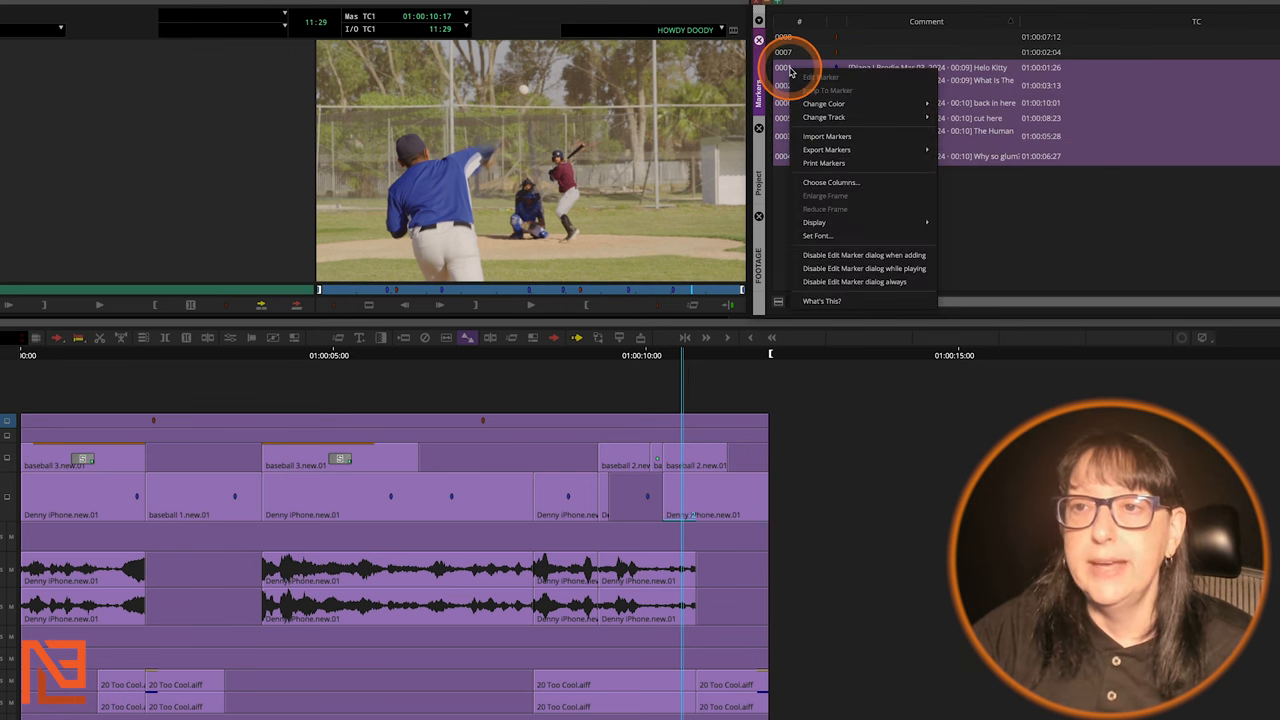